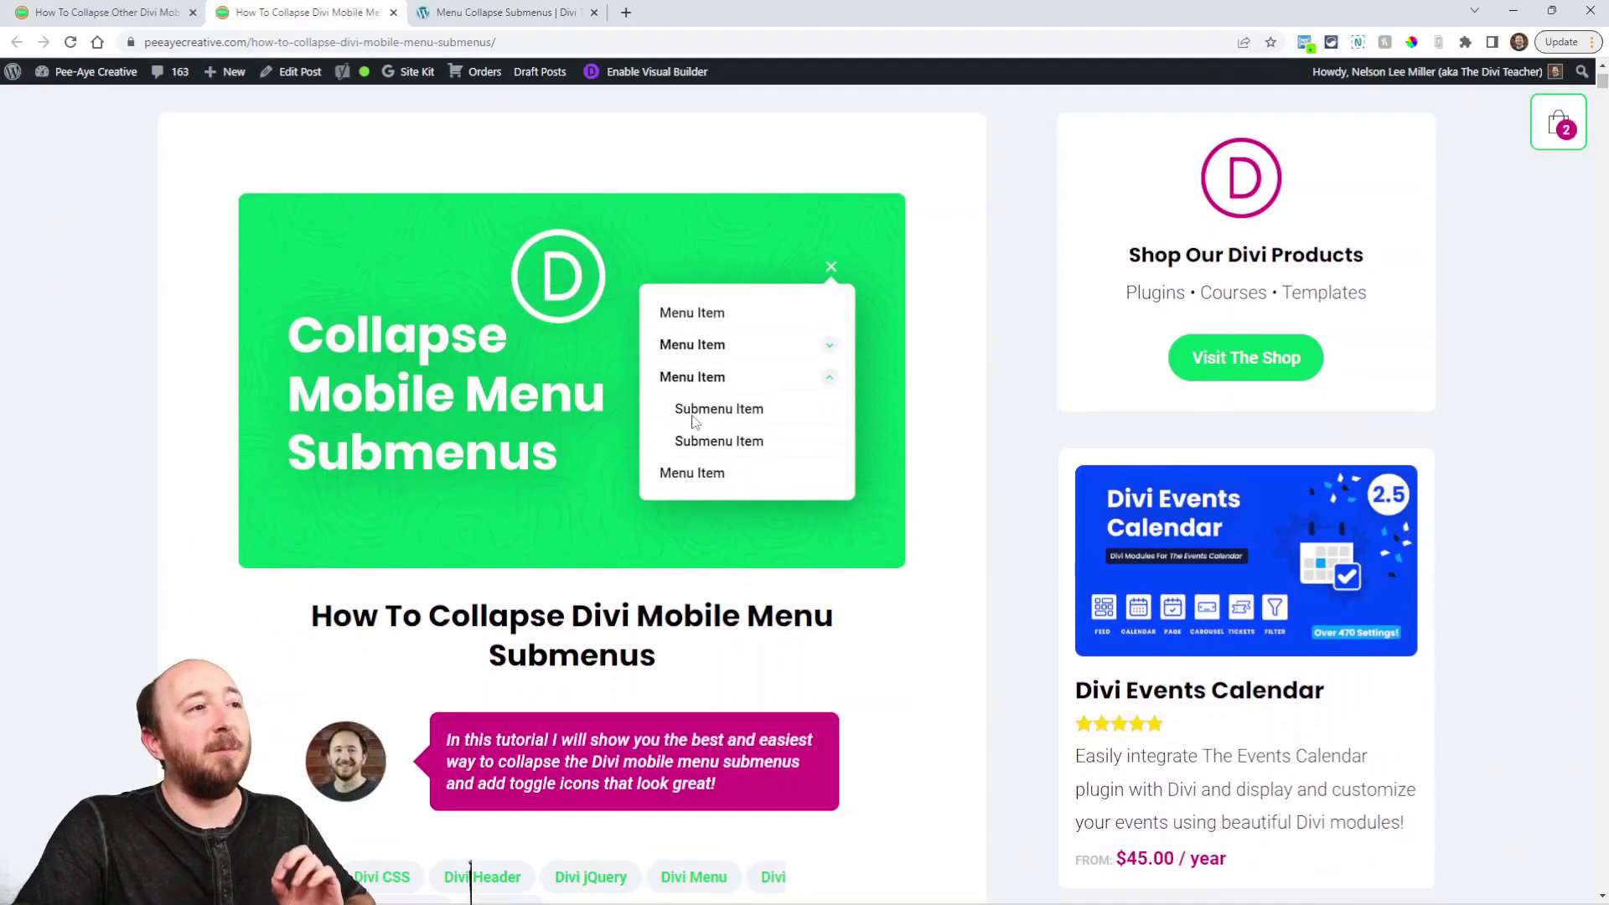
mouse_move(706, 449)
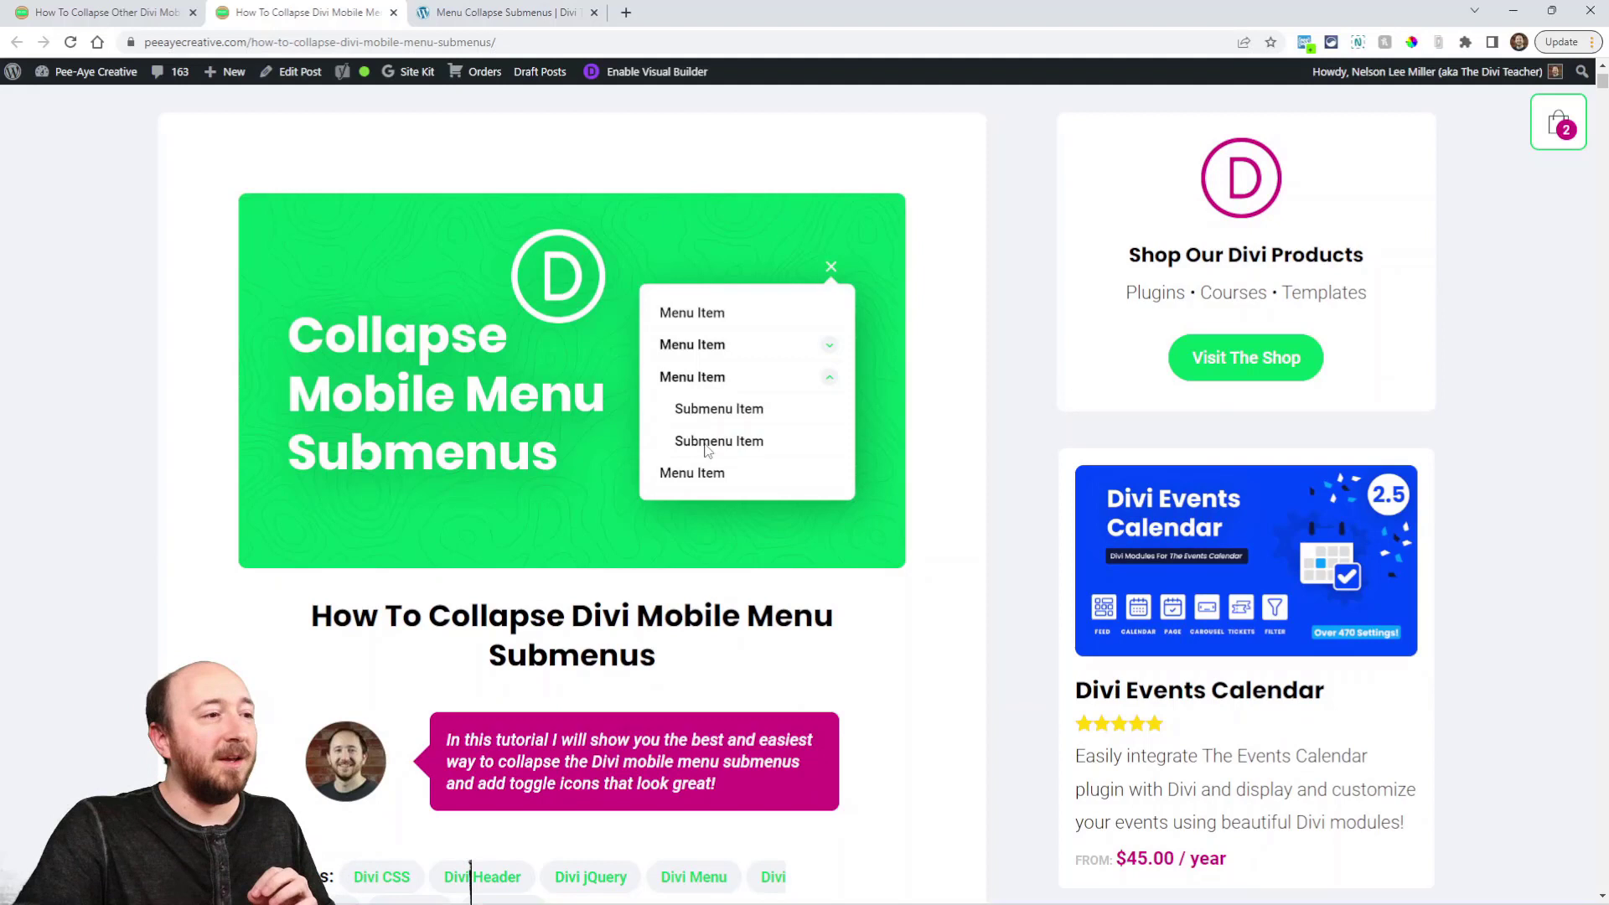
Scroll through the first tutorial on collapsing Divi mobile menu submenus.
scroll(down, 3)
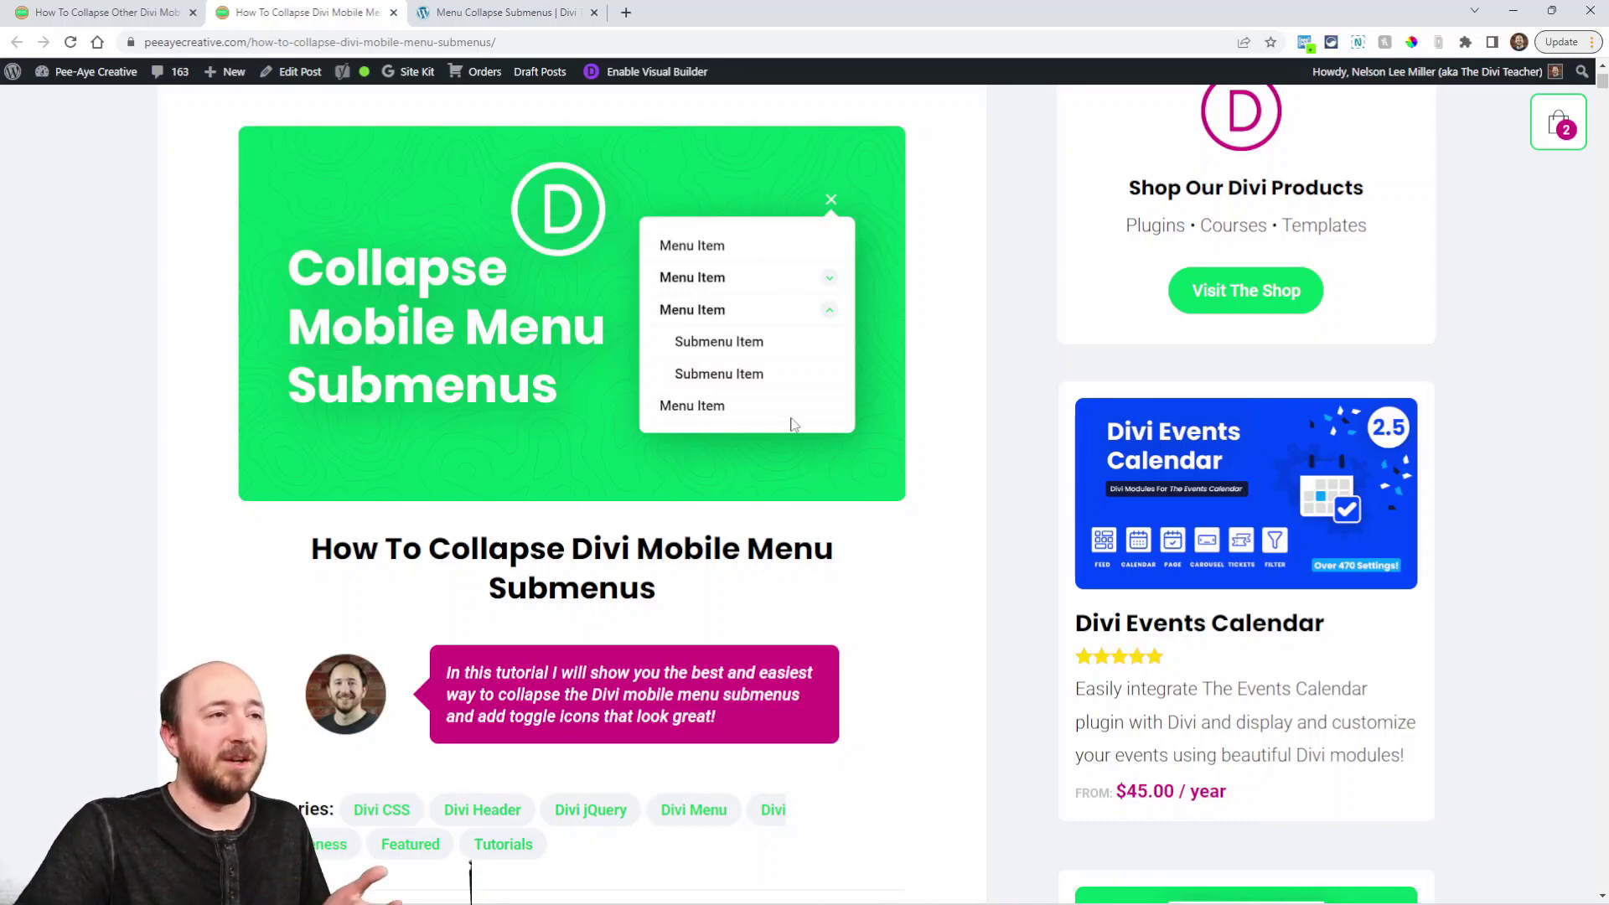
mouse_move(822, 451)
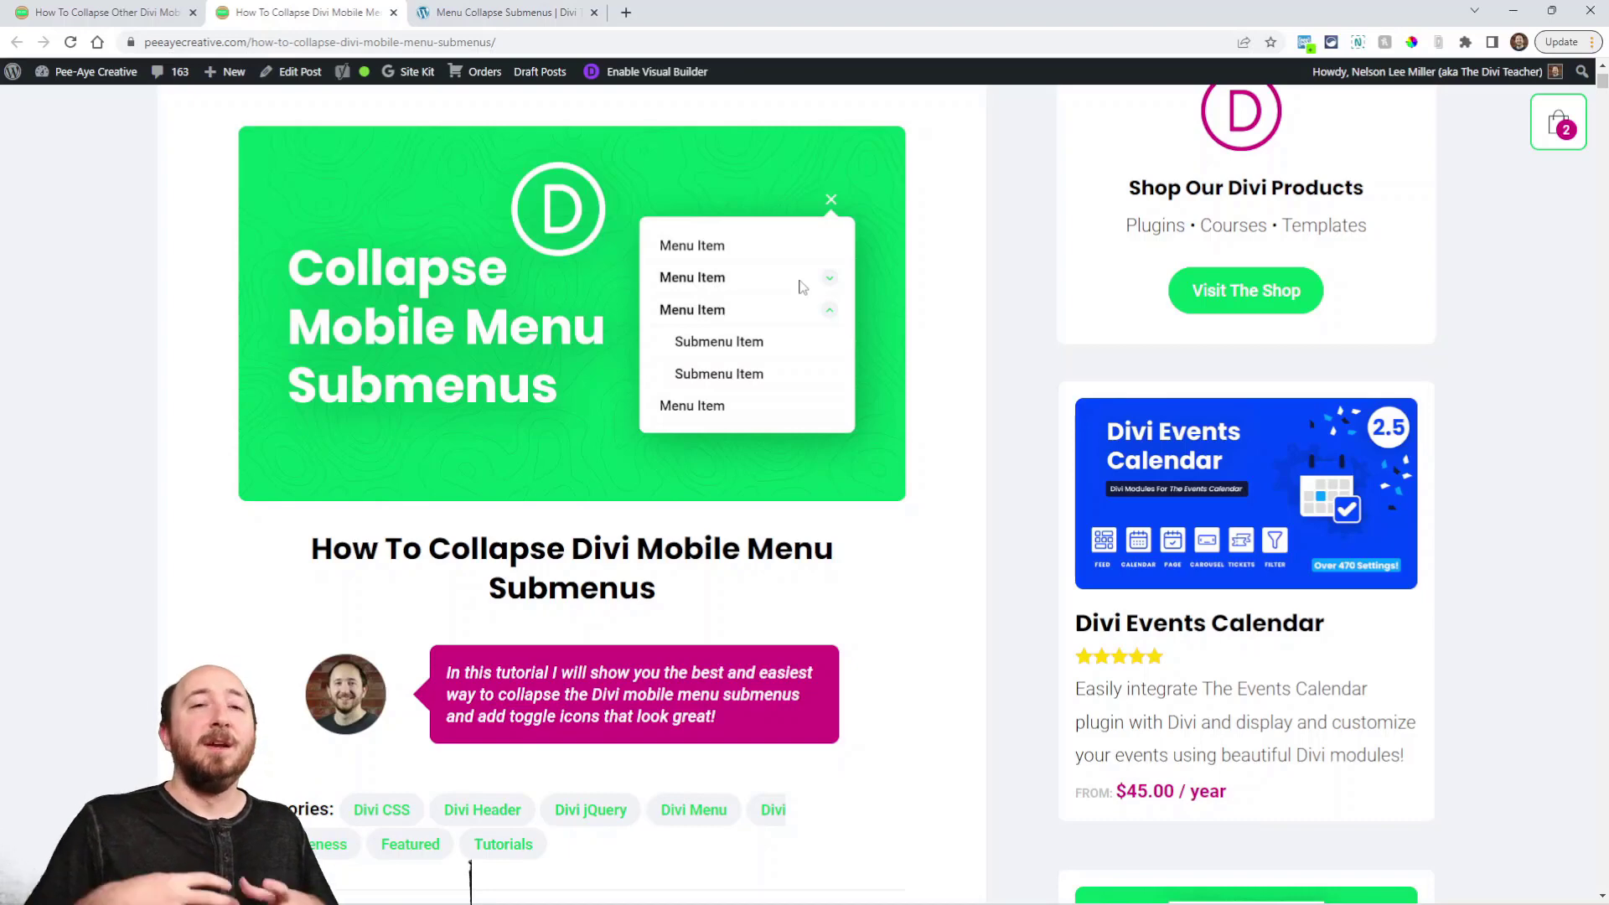
mouse_move(310, 104)
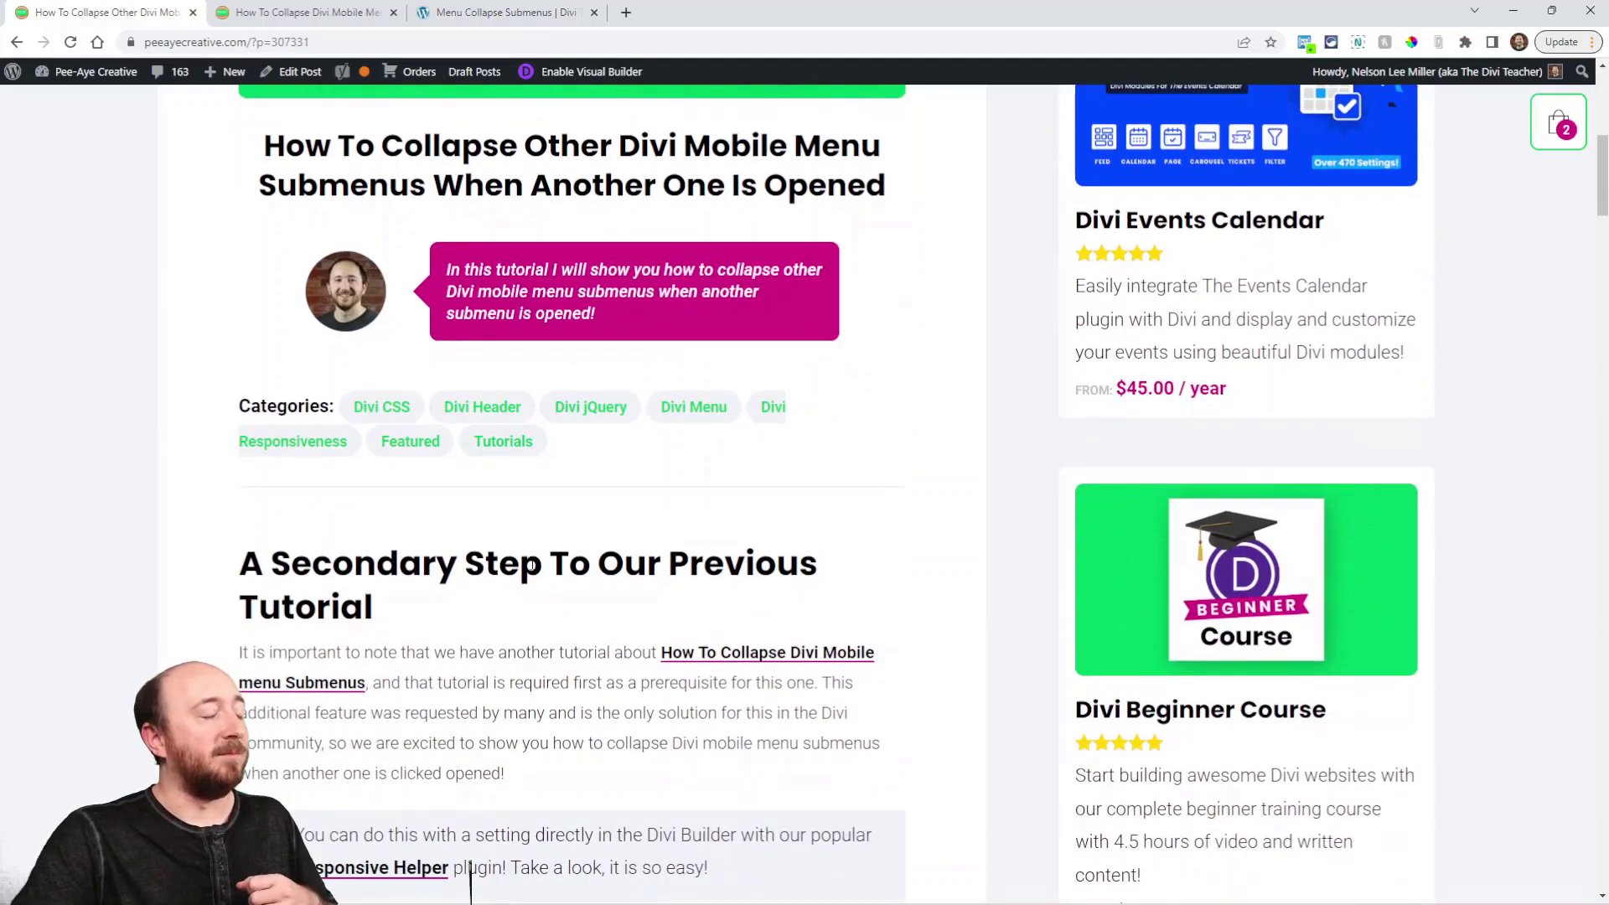
Scroll to the 'Add The Required JQuery' code block, then switch to the demo site tab.
scroll(down, 3)
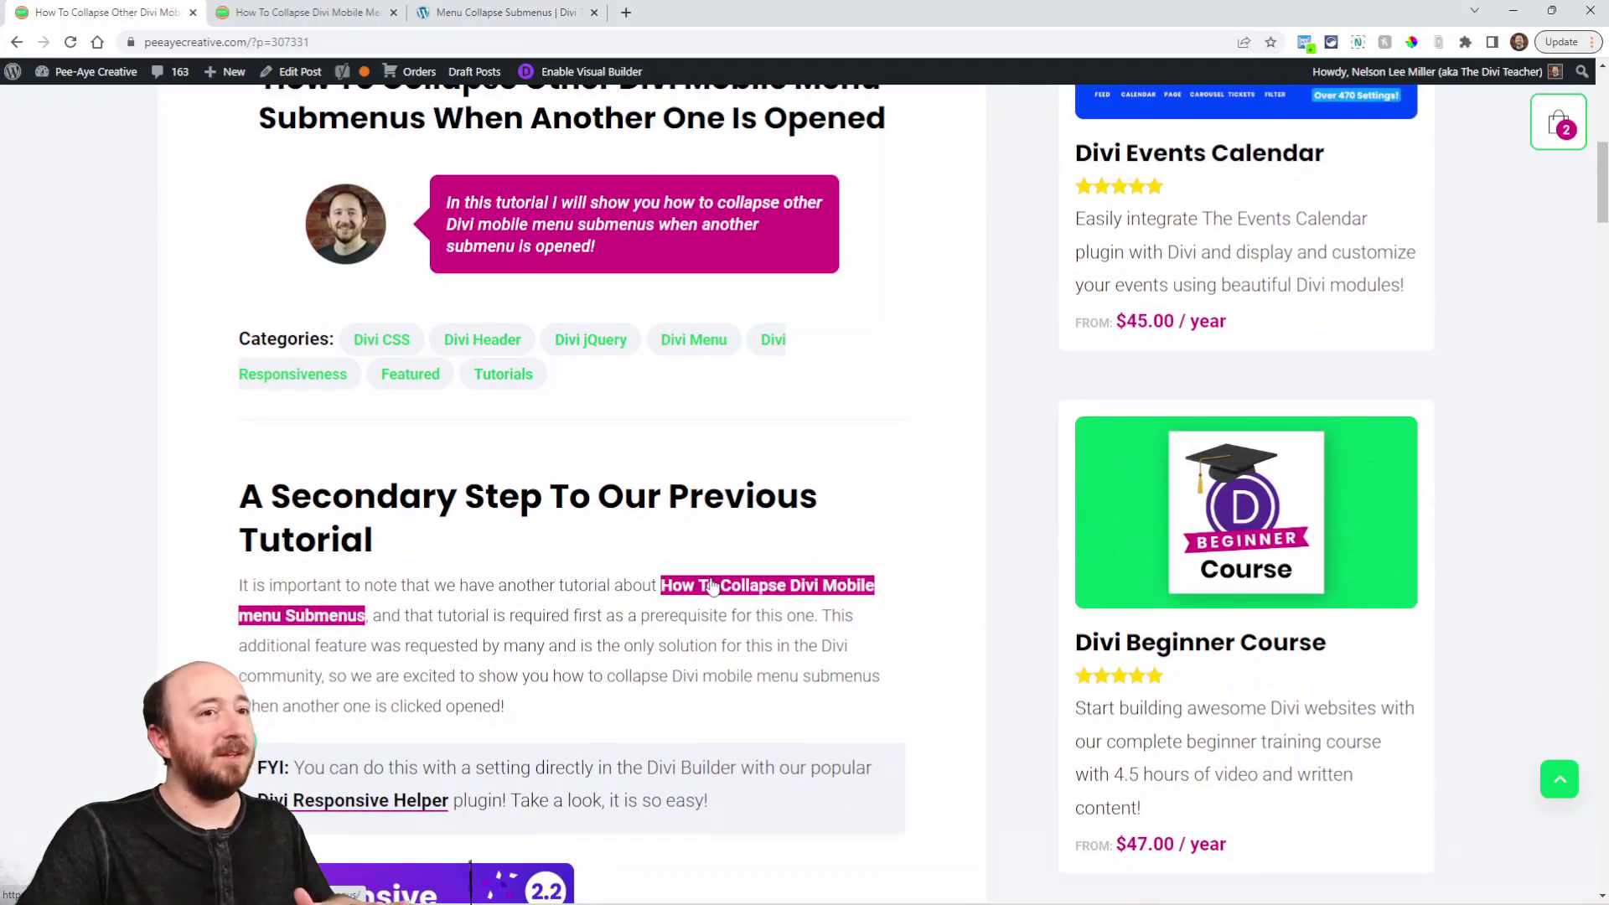
scroll(down, 3)
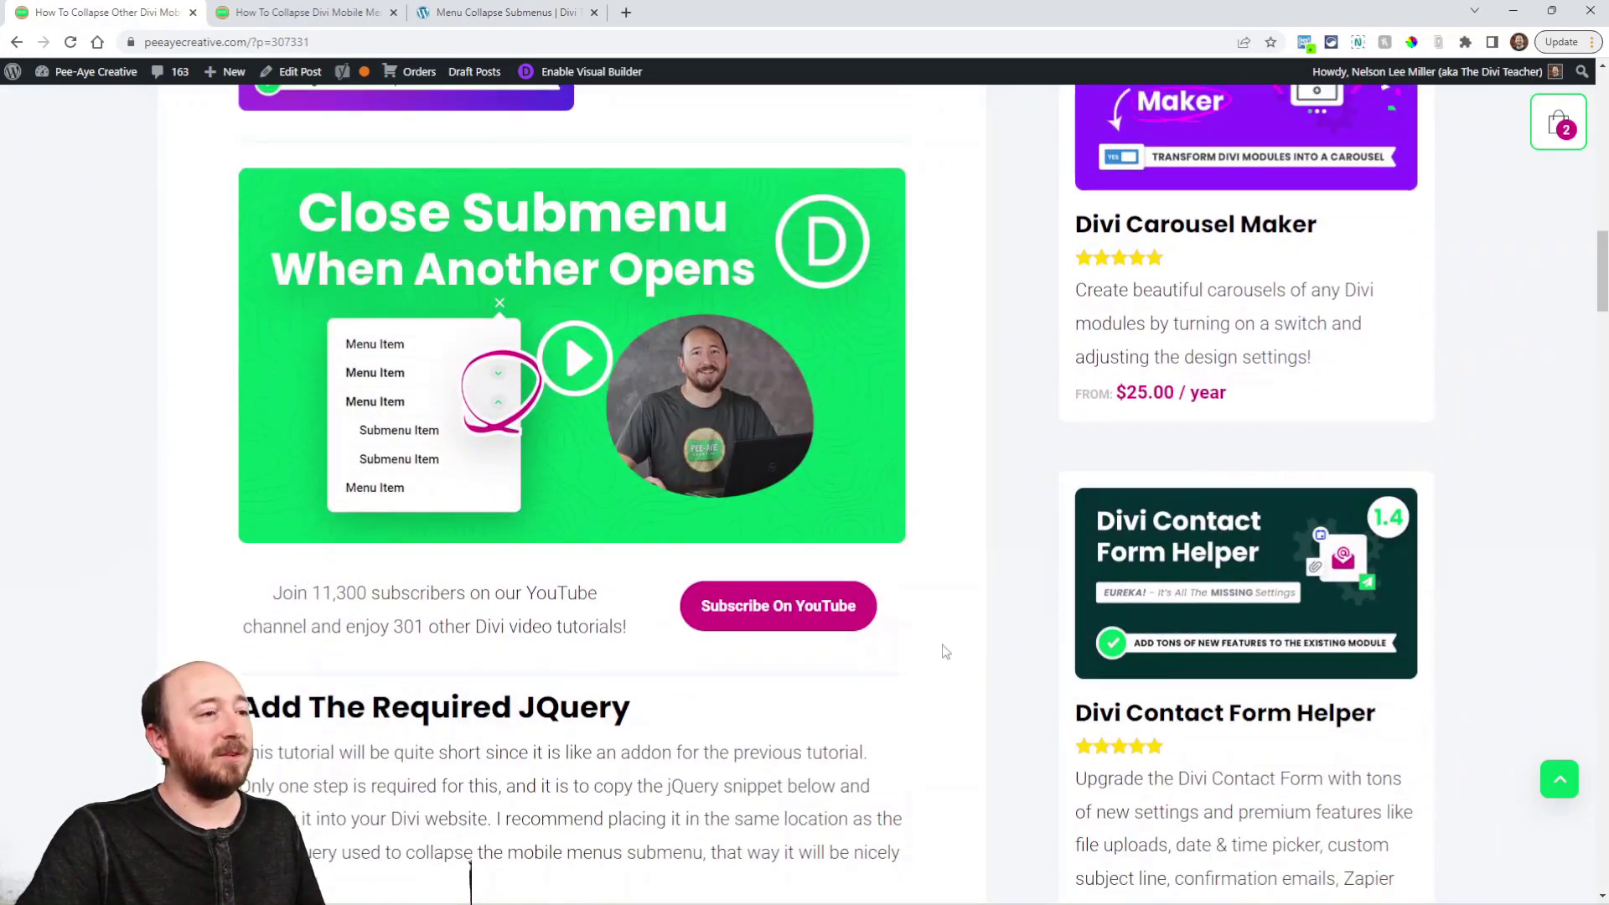
scroll(down, 3)
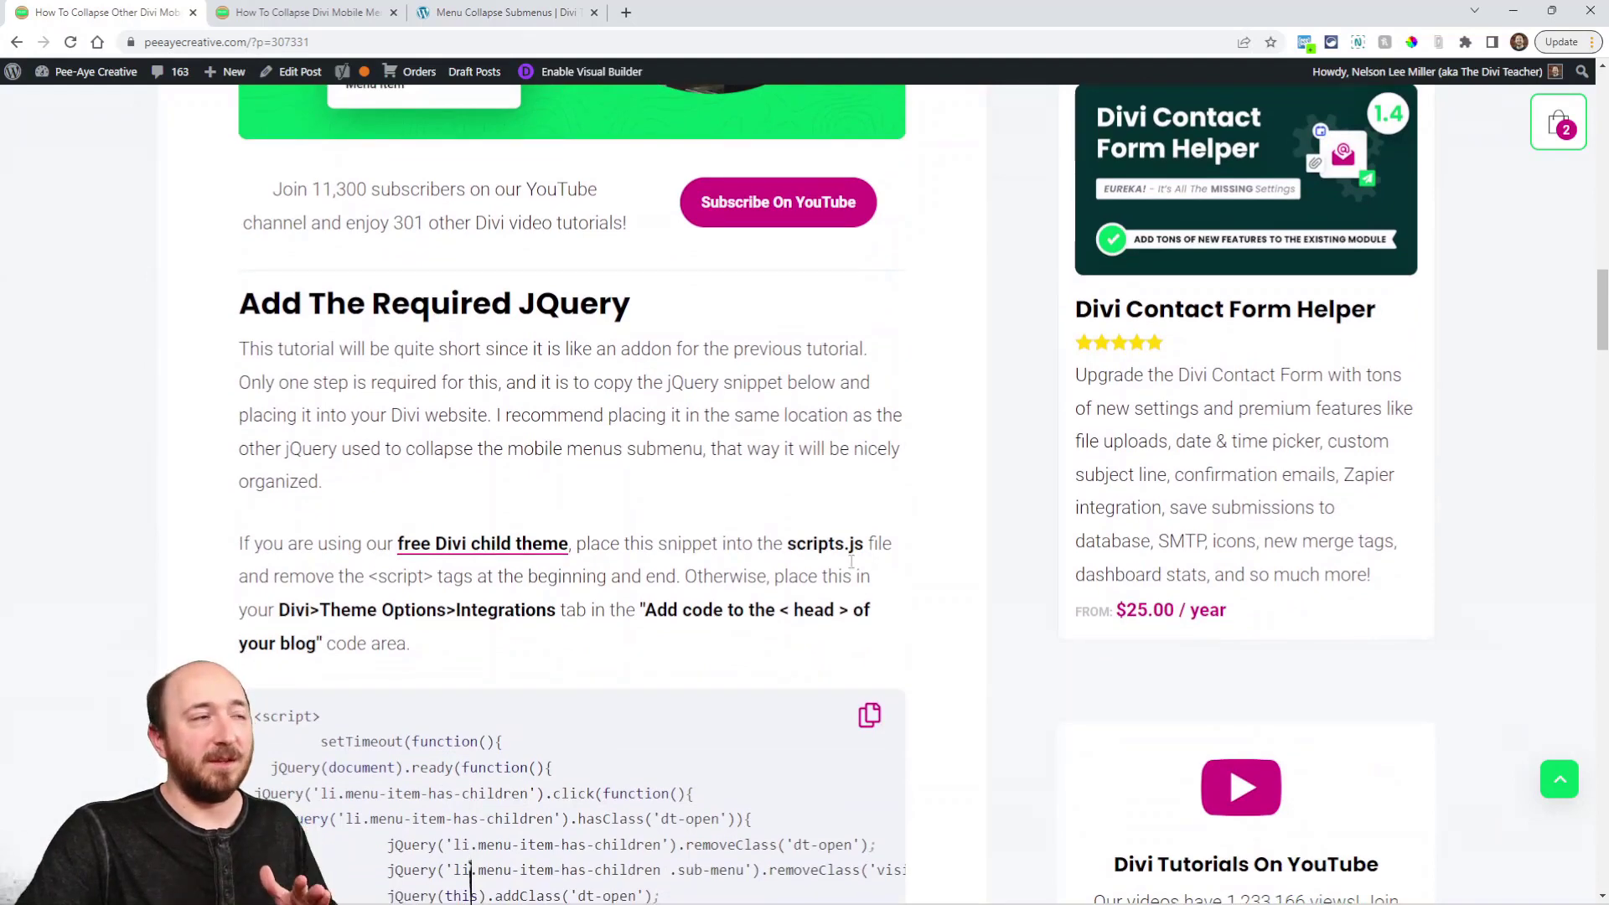
click(503, 12)
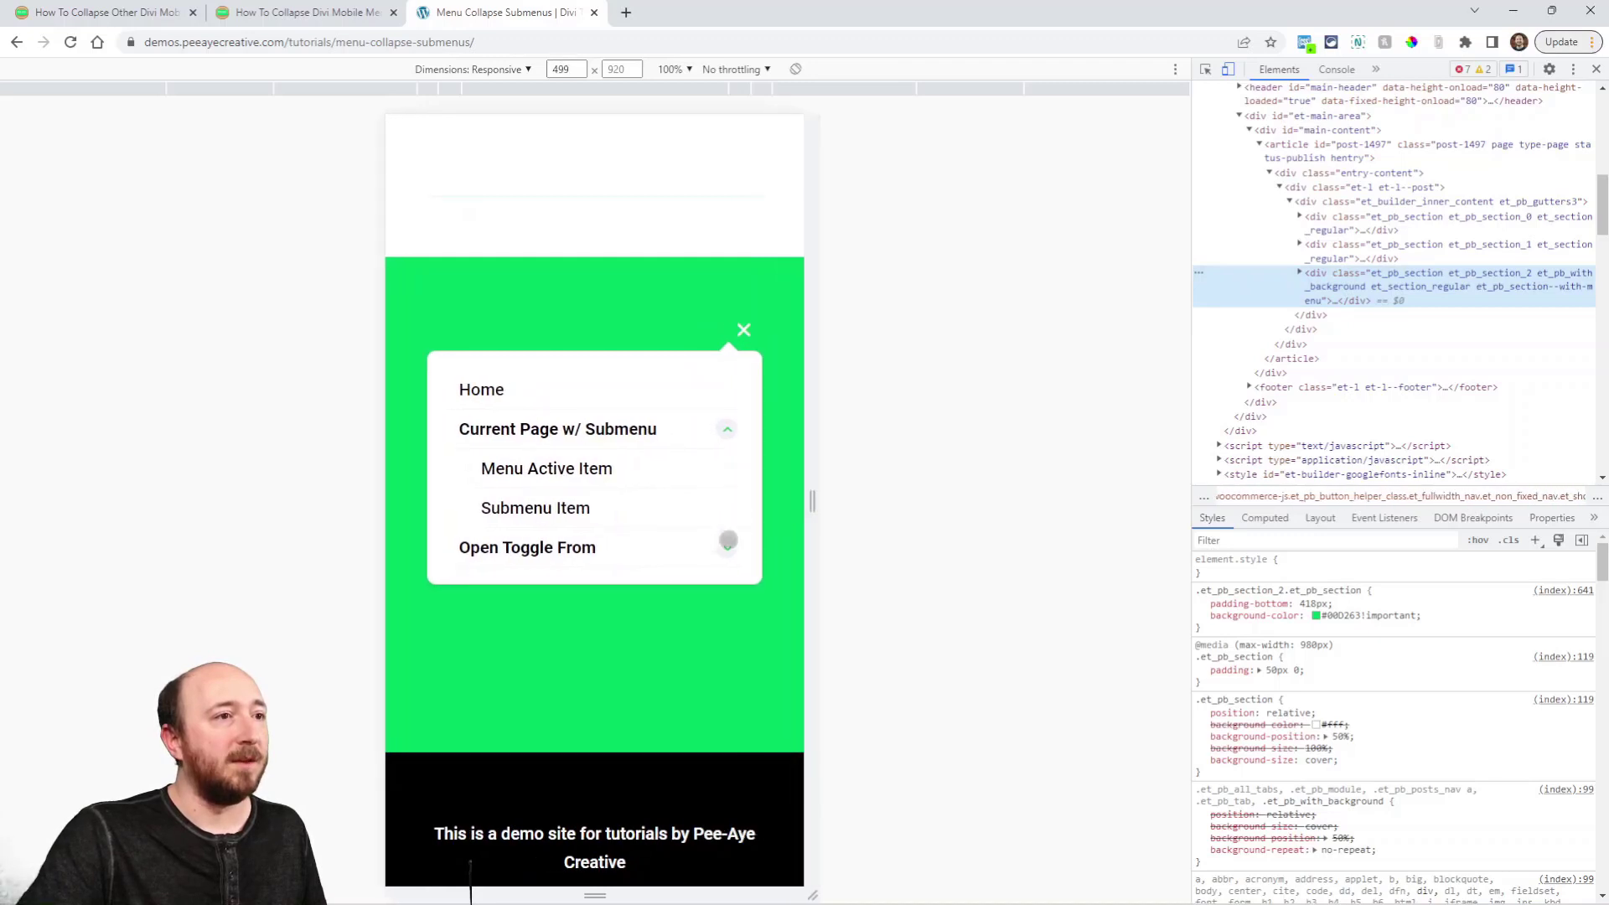
Open the Open Toggle From submenu alongside the other, then return to the article.
click(526, 547)
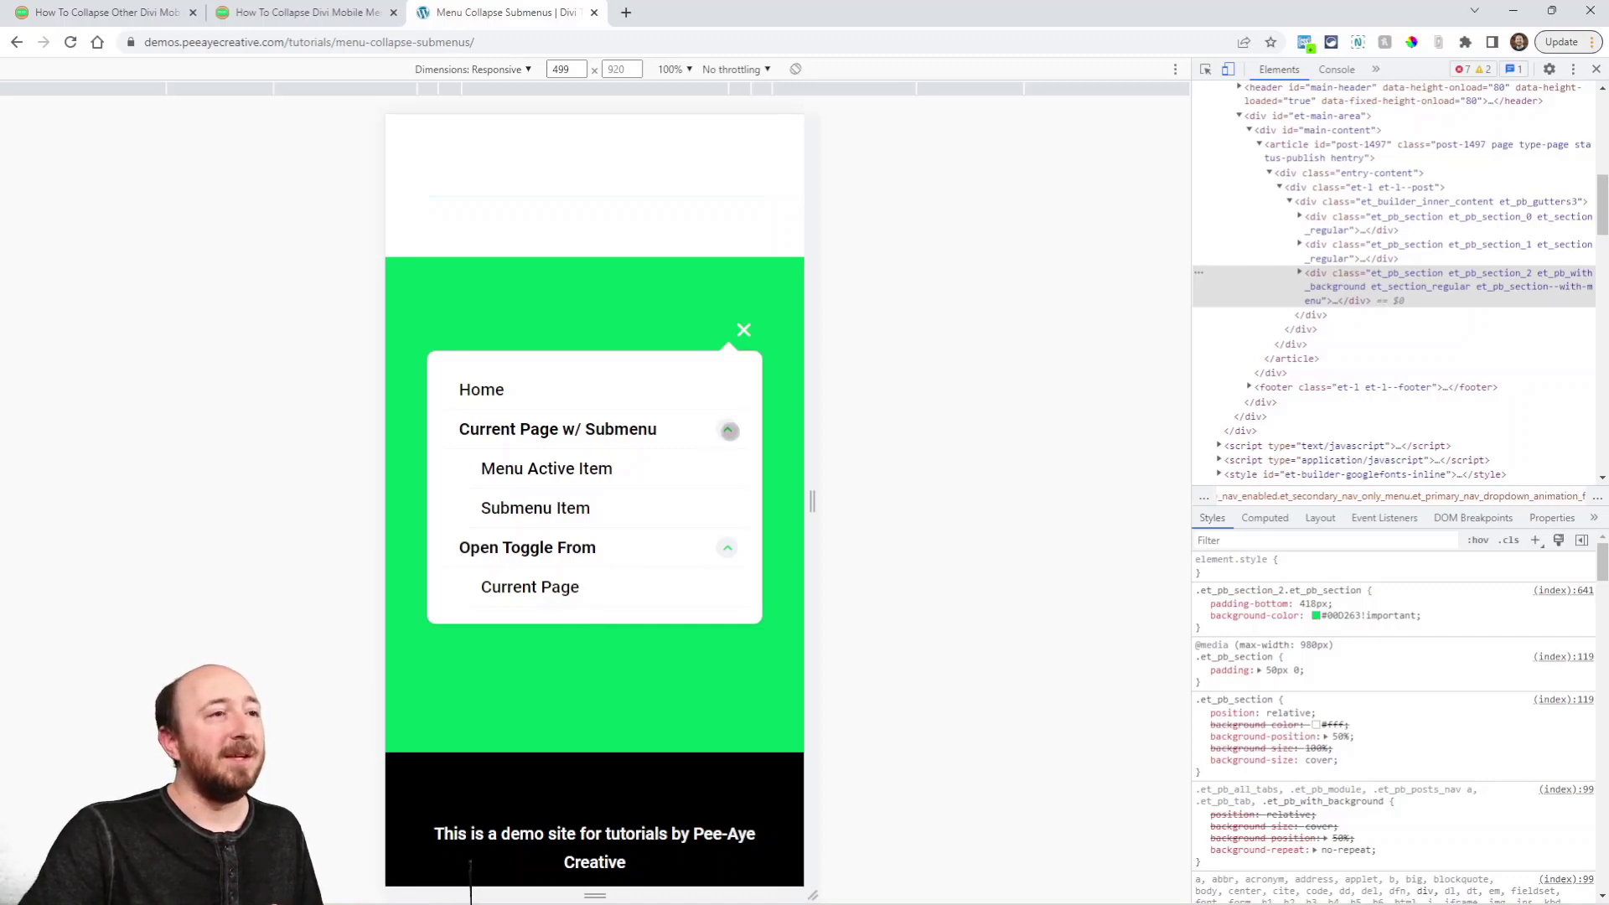
click(728, 429)
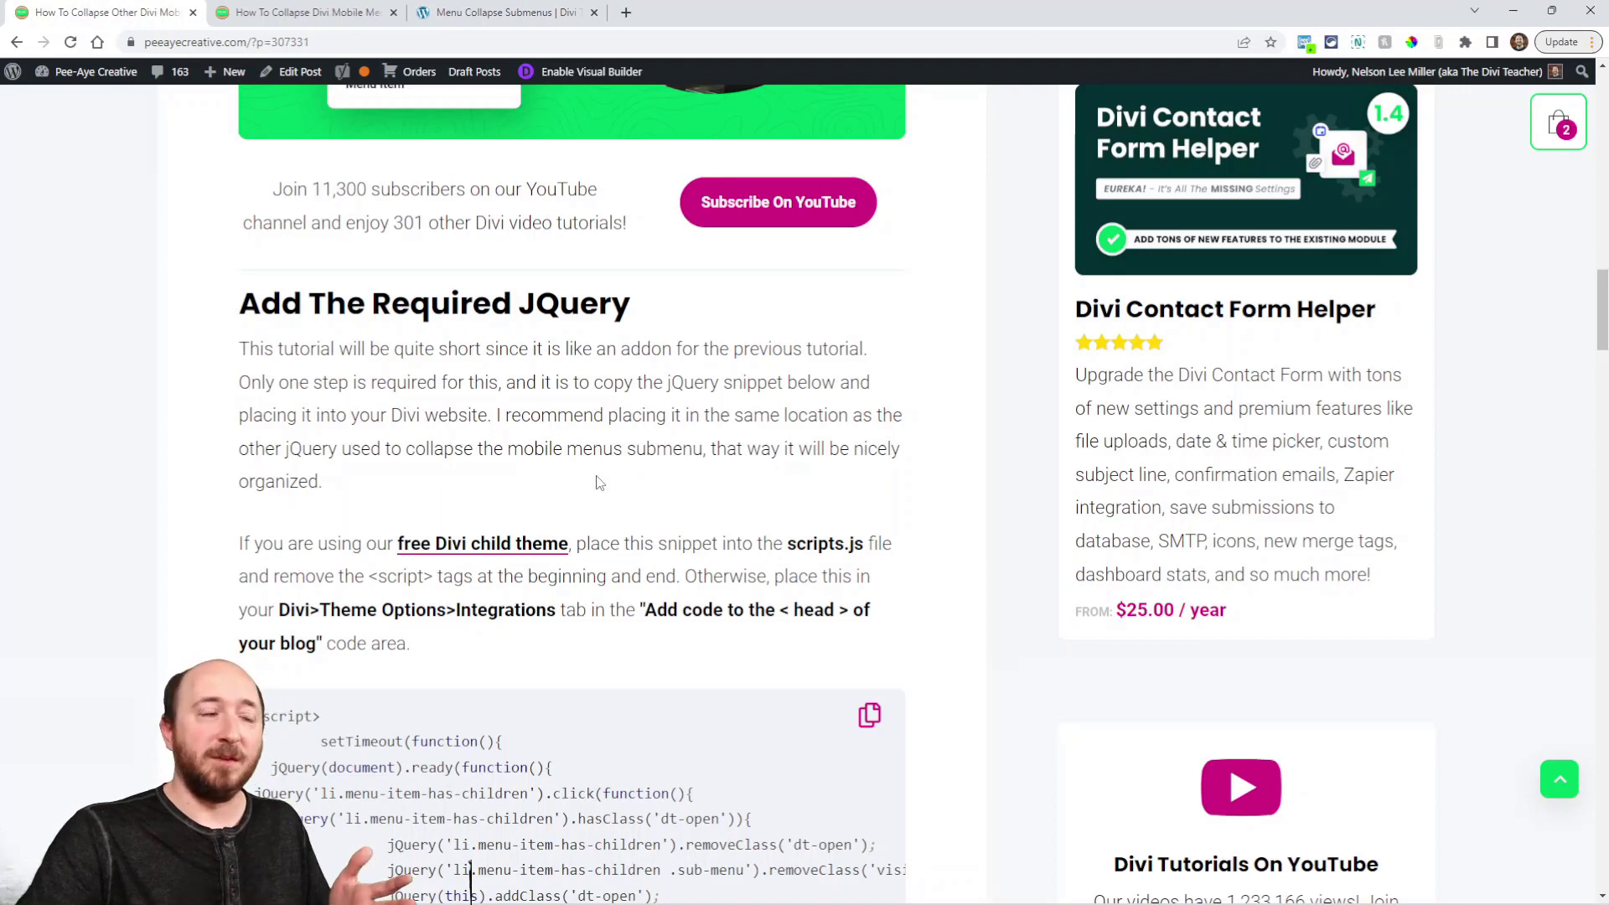
Reveal the full jQuery code block, then switch to the 'Menu Collapse Submenus' demo tab.
scroll(down, 3)
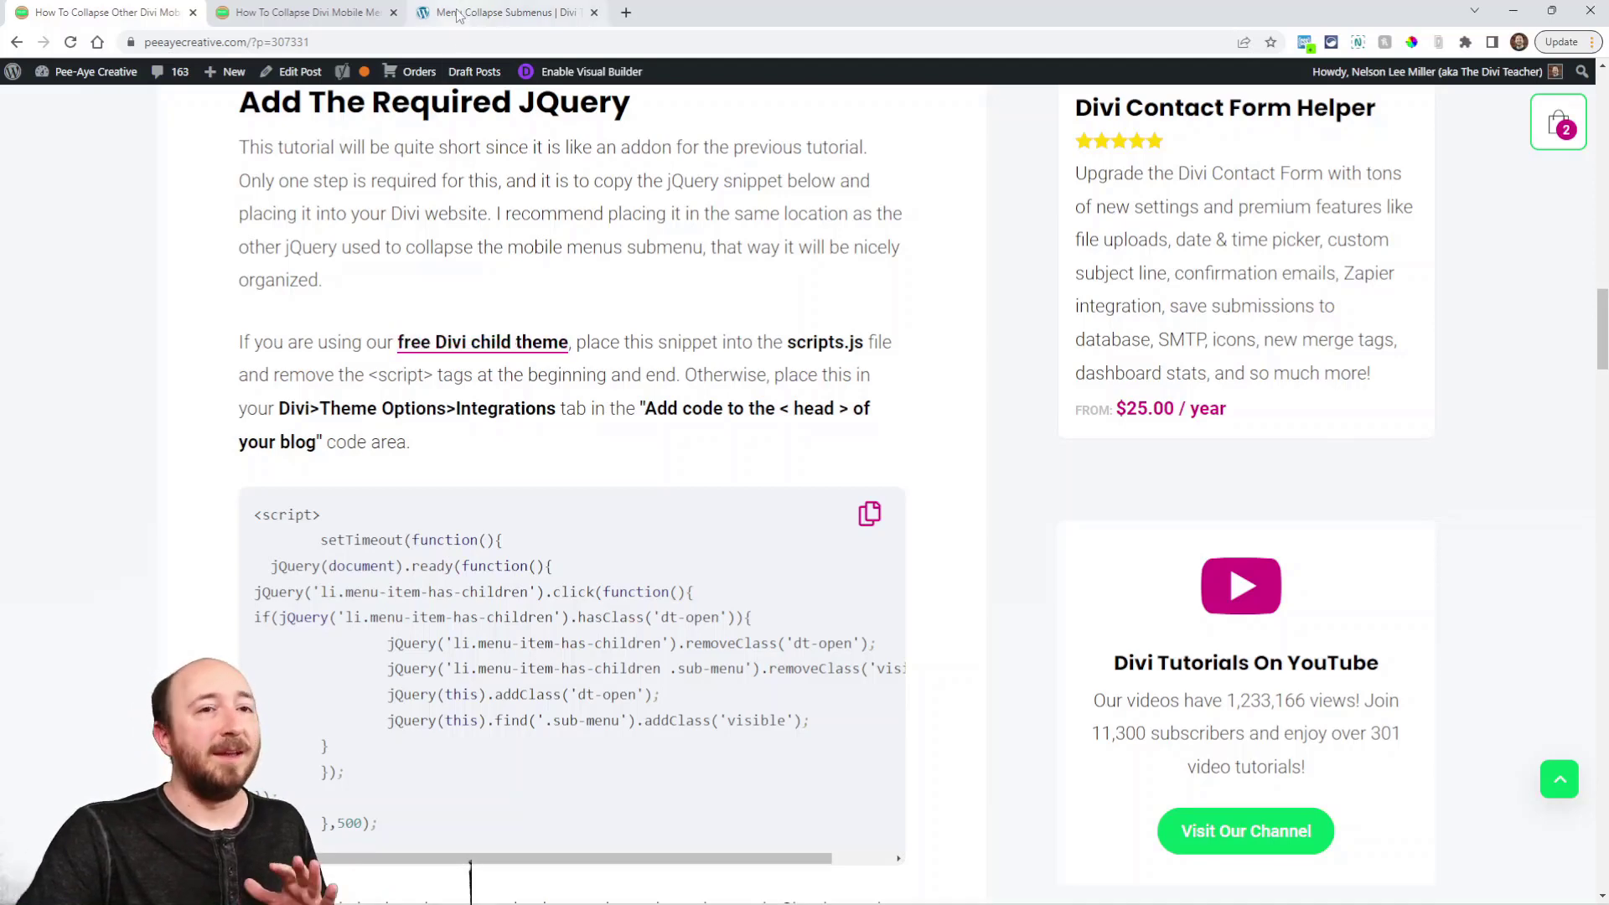
click(503, 13)
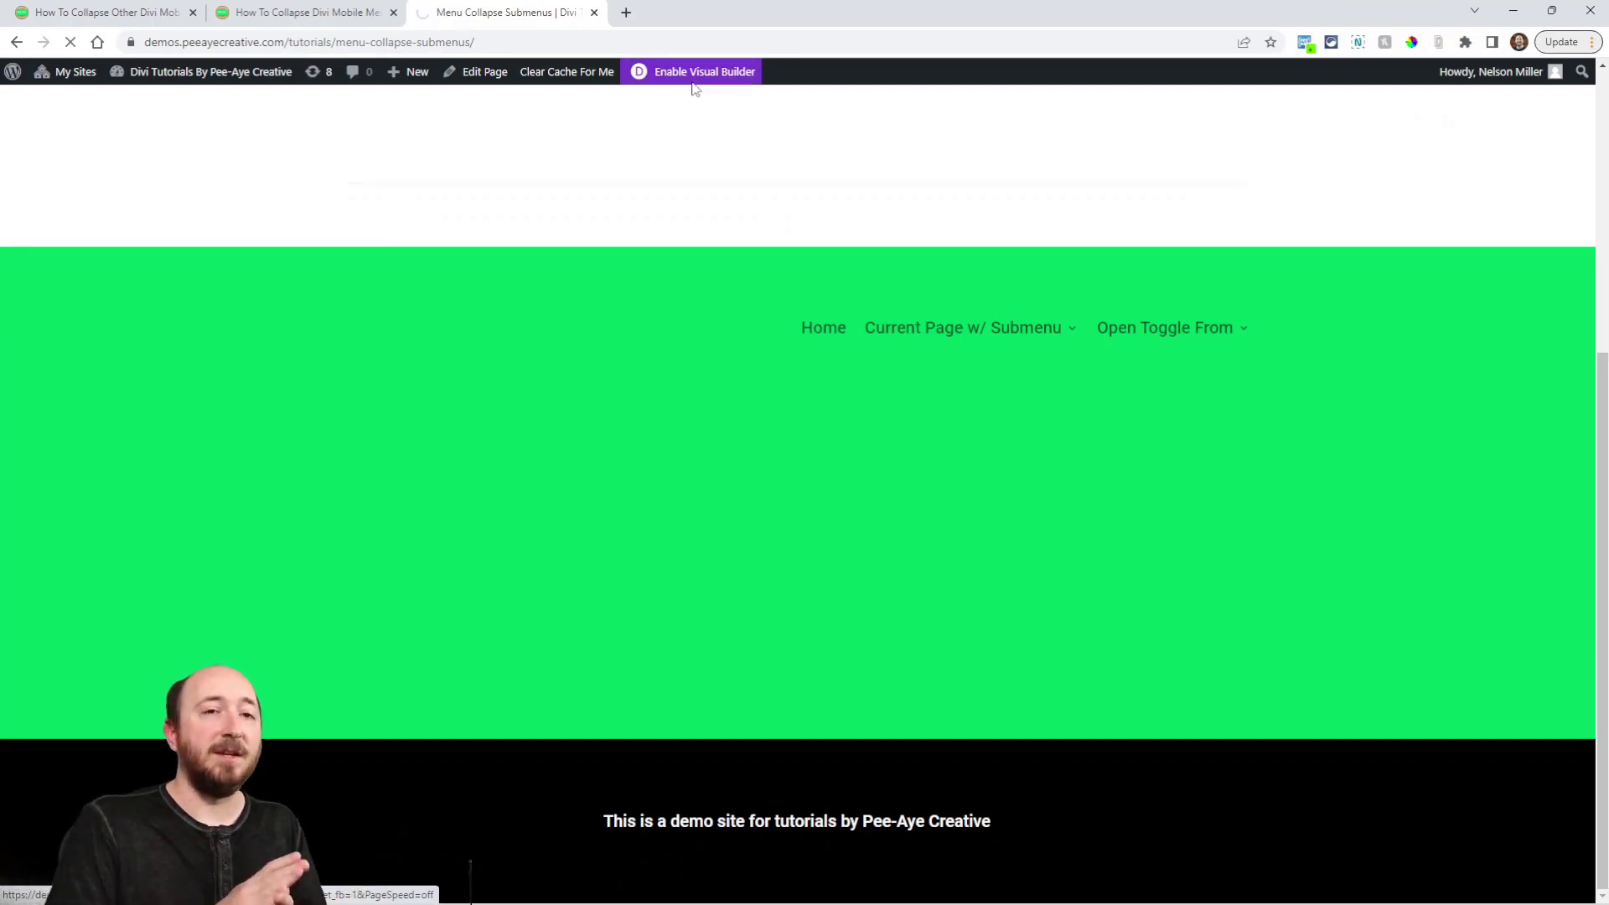
Enable the Visual Builder on the demo page and scroll down it.
click(704, 70)
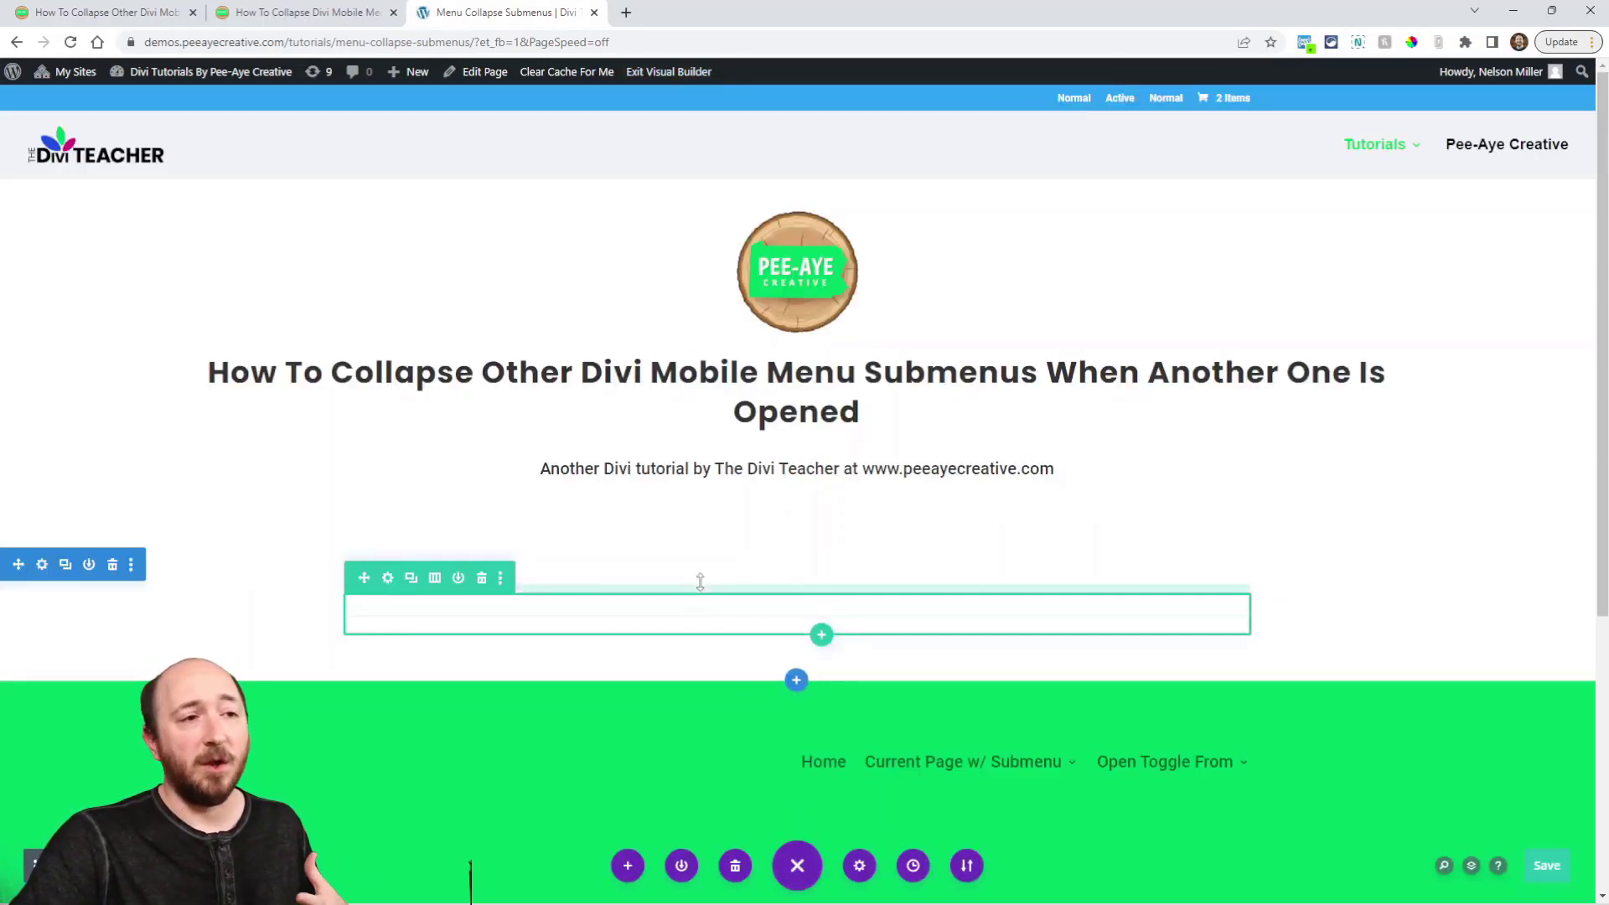
scroll(down, 3)
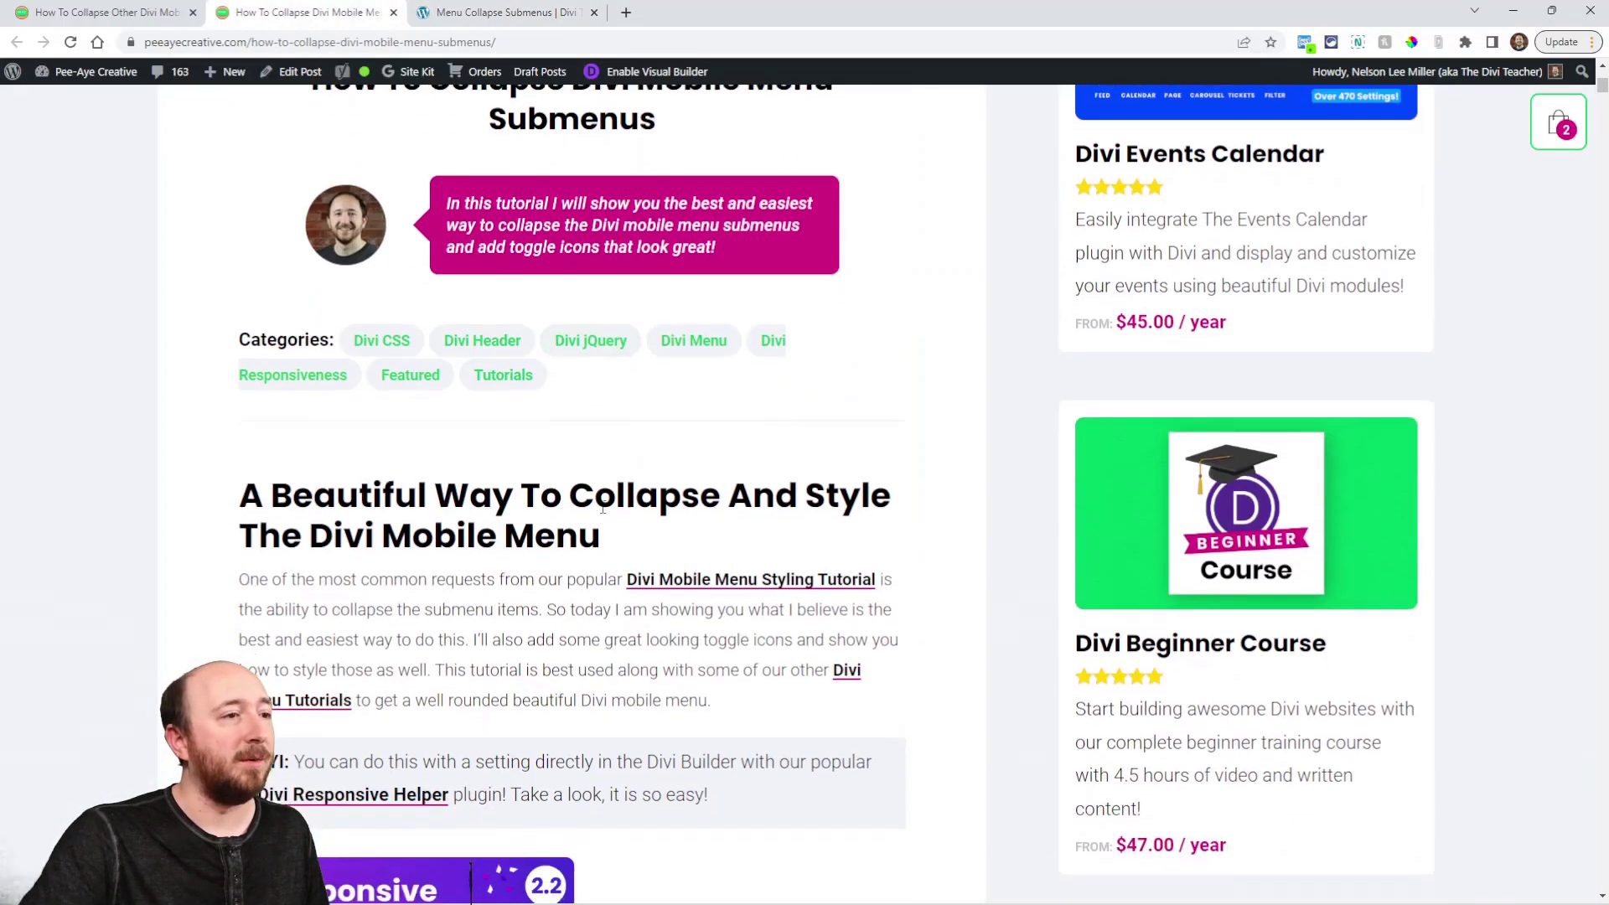
Scroll the 'How To Collapse Divi Mobile Menu Submenus' article.
scroll(down, 3)
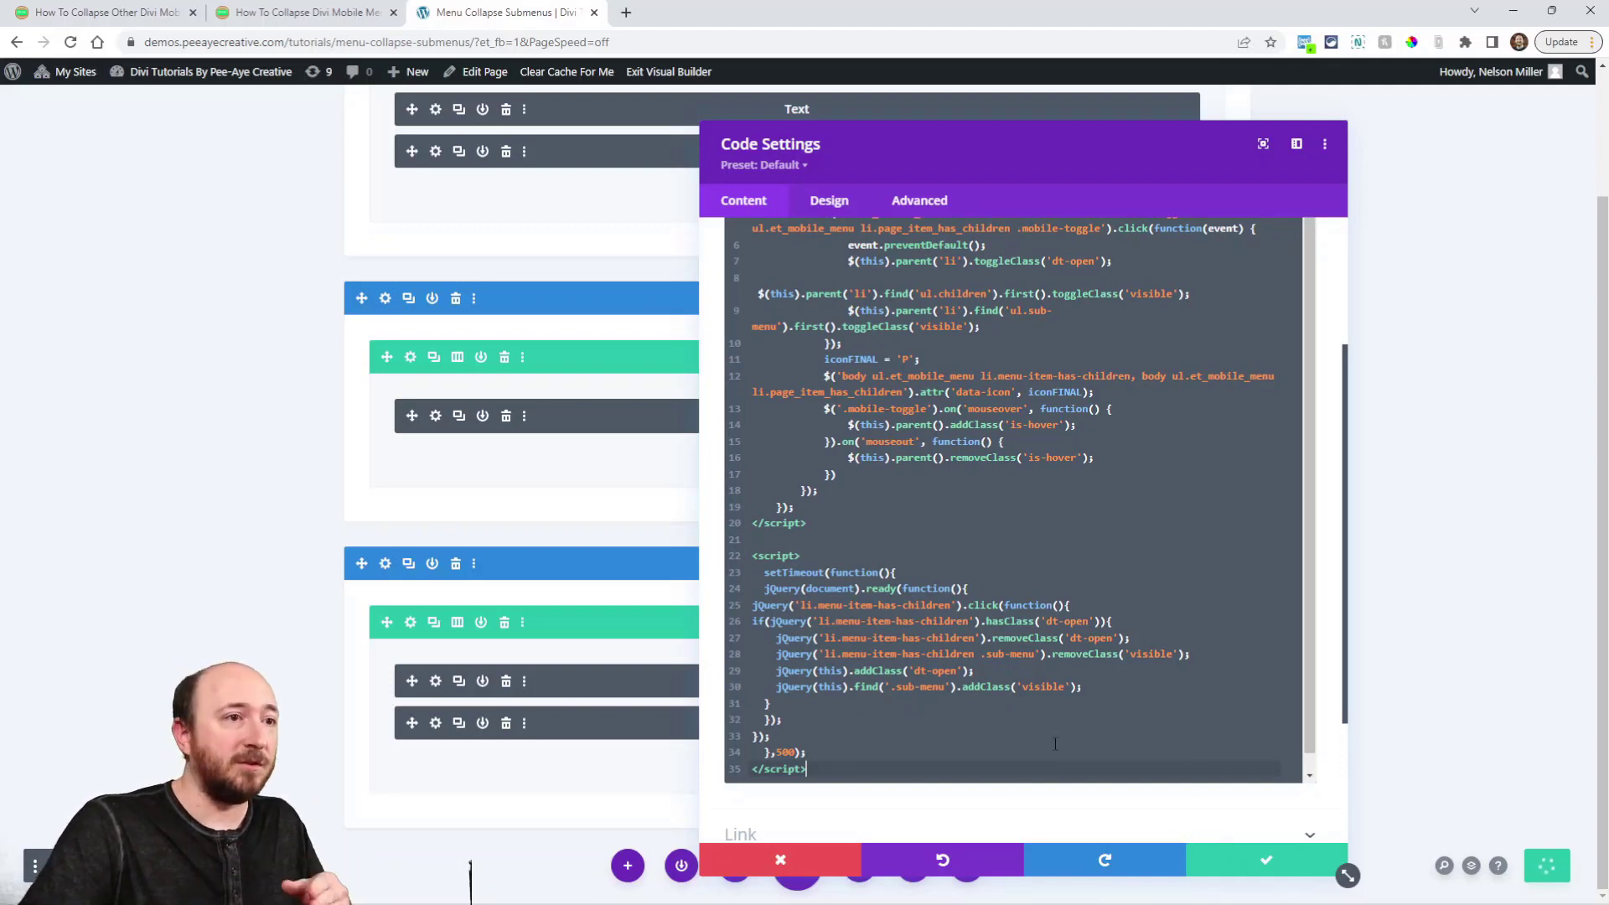
Paste the collapse-other-submenus jQuery beneath the existing script in the Code module.
click(1264, 860)
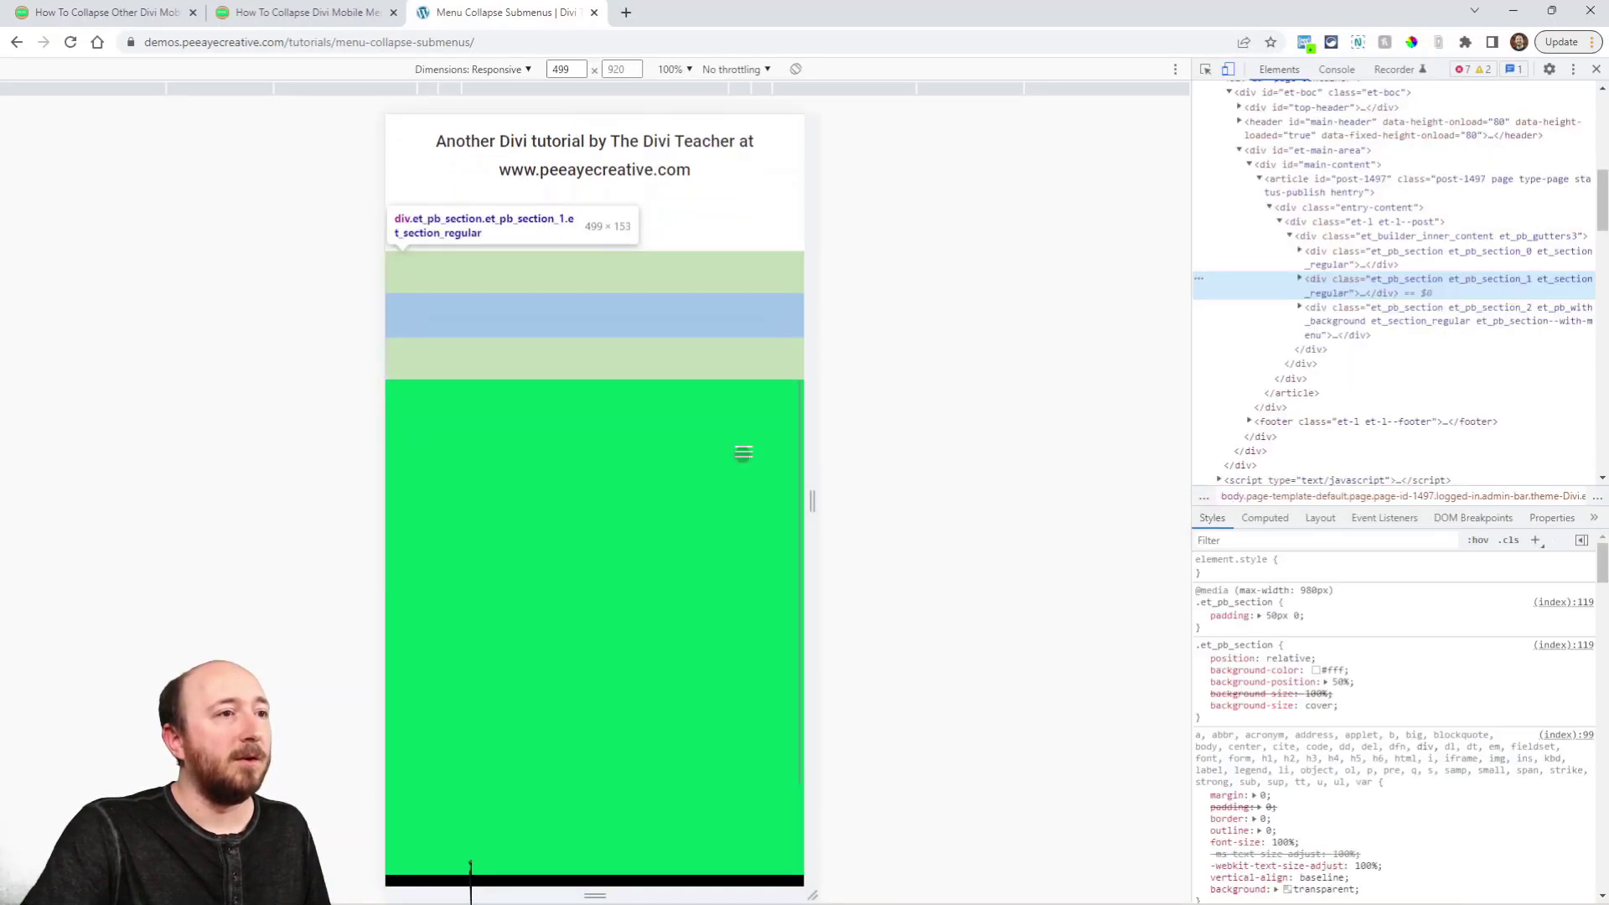
Open the mobile menu and toggle Open Toggle From and Current Page w/ Submenu submenus.
click(743, 452)
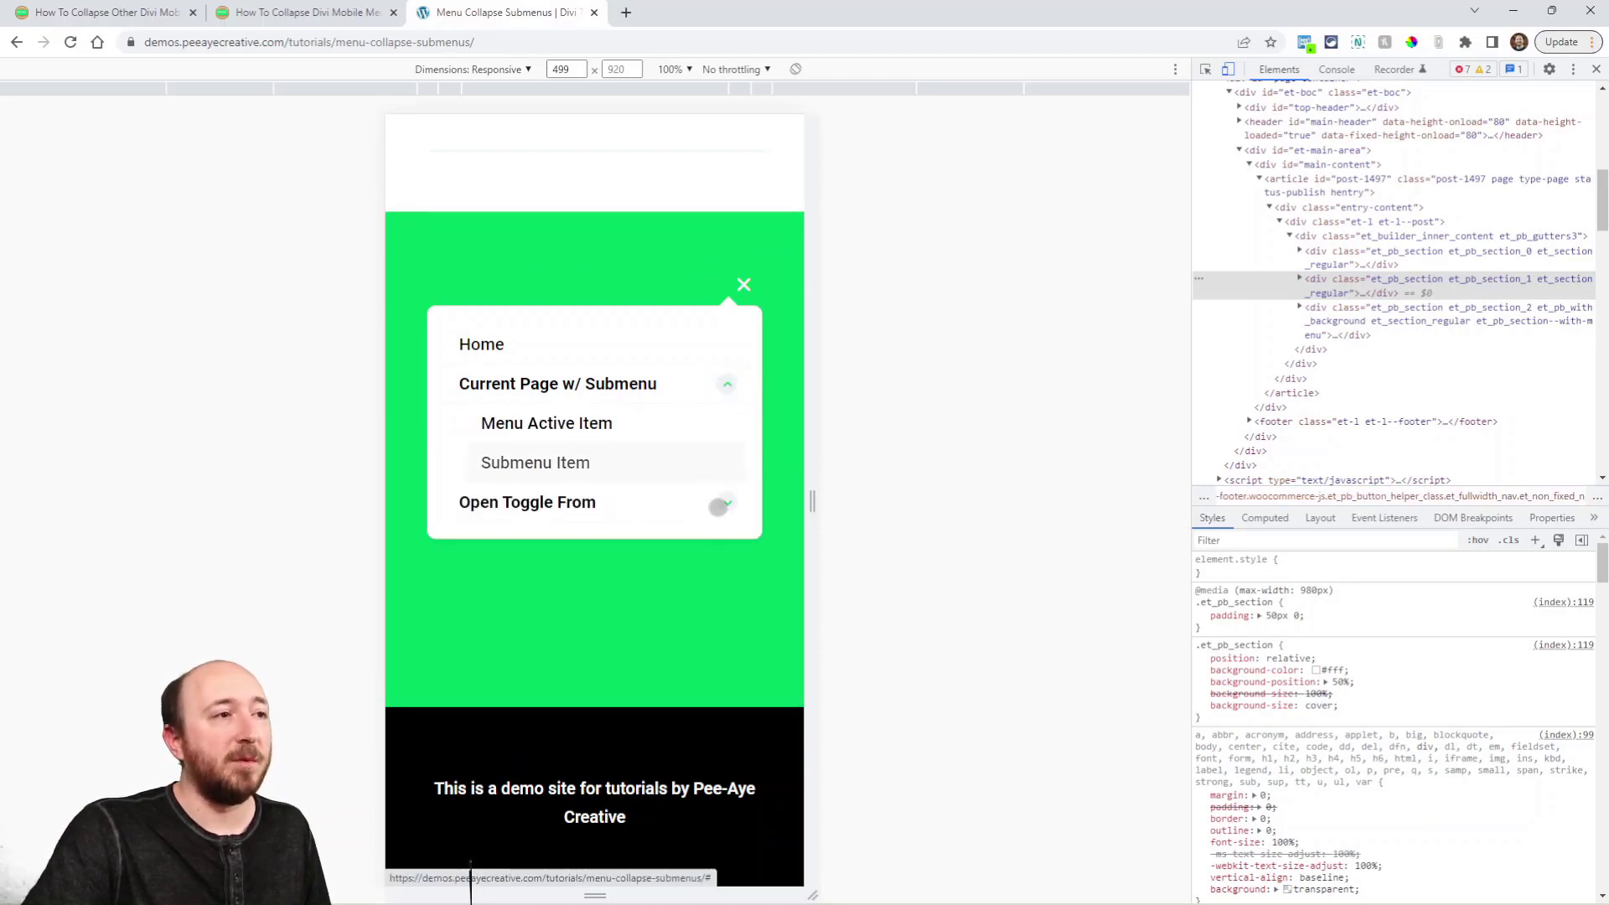
click(557, 502)
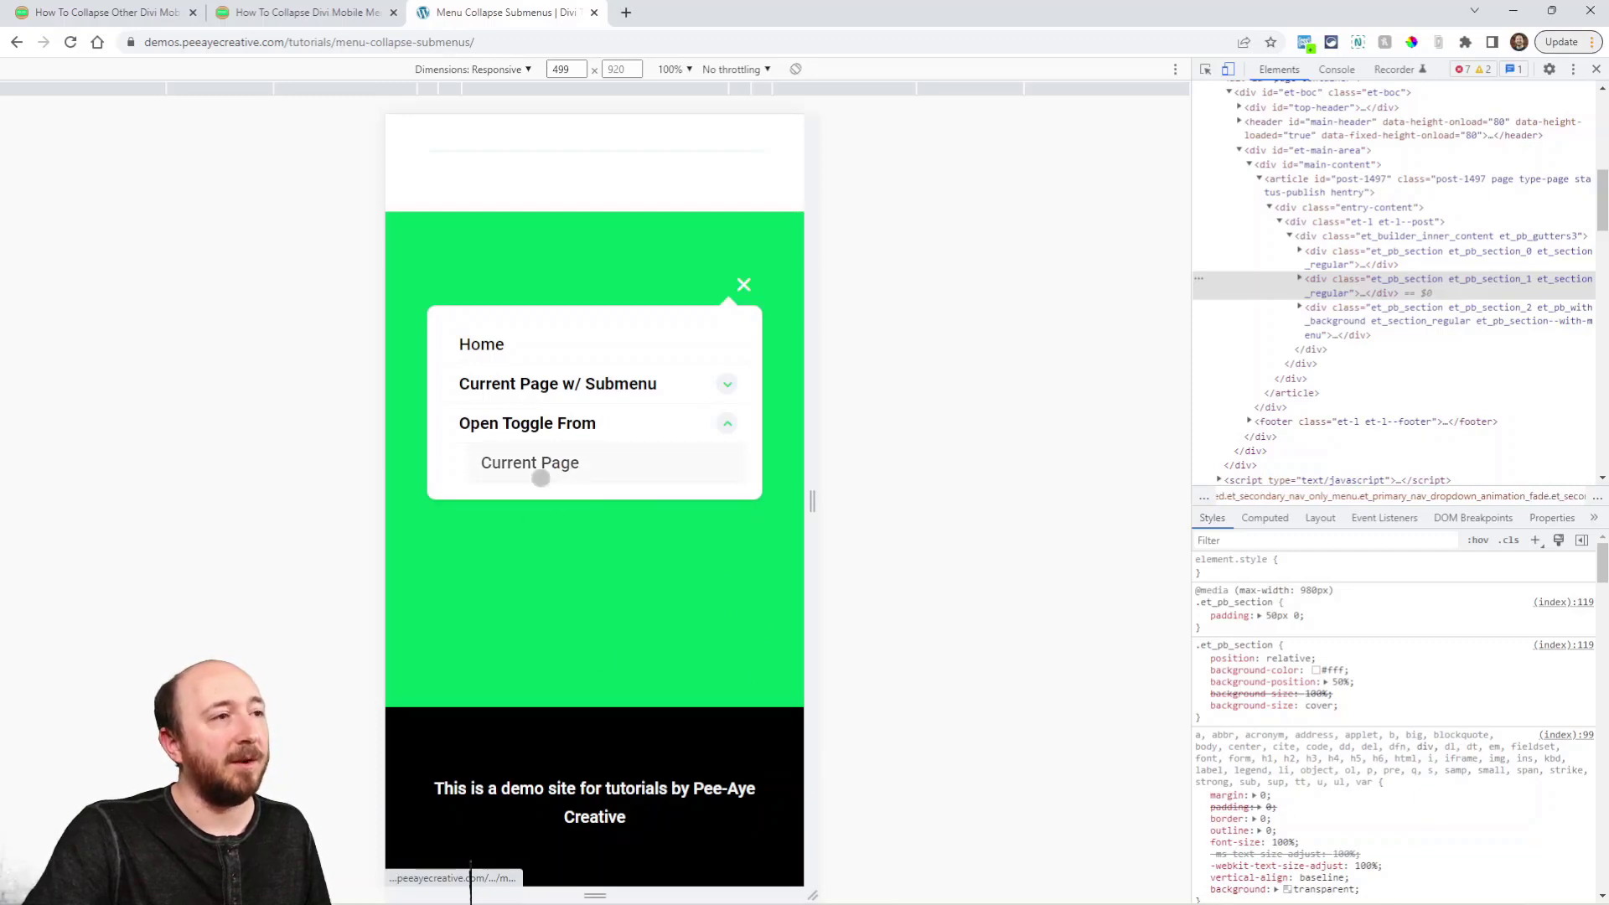
click(558, 383)
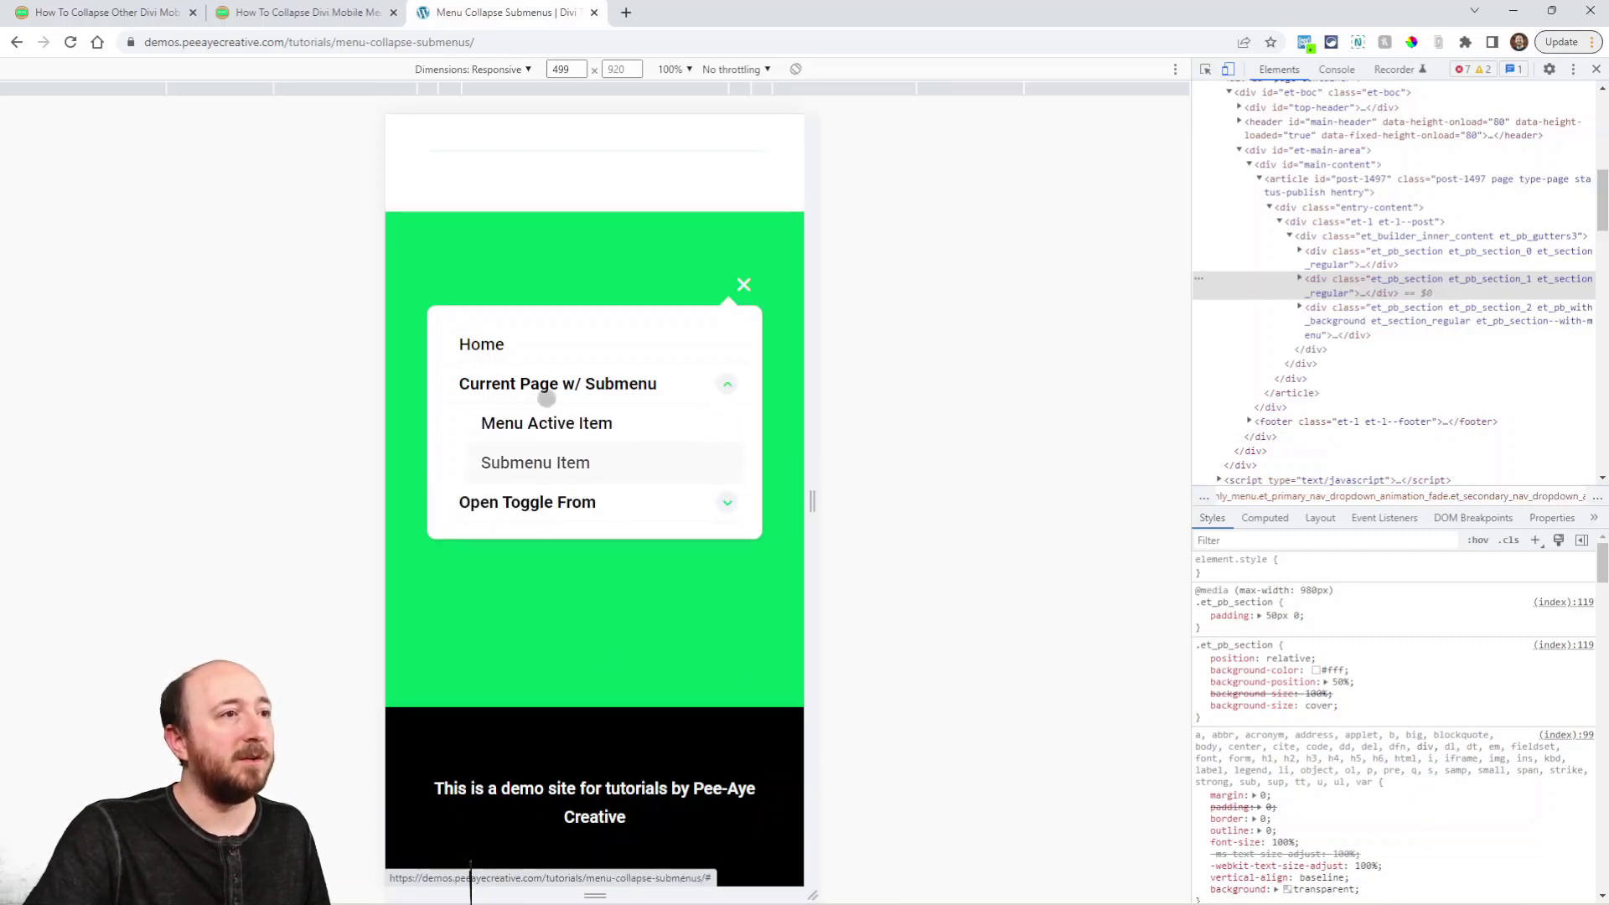
click(727, 383)
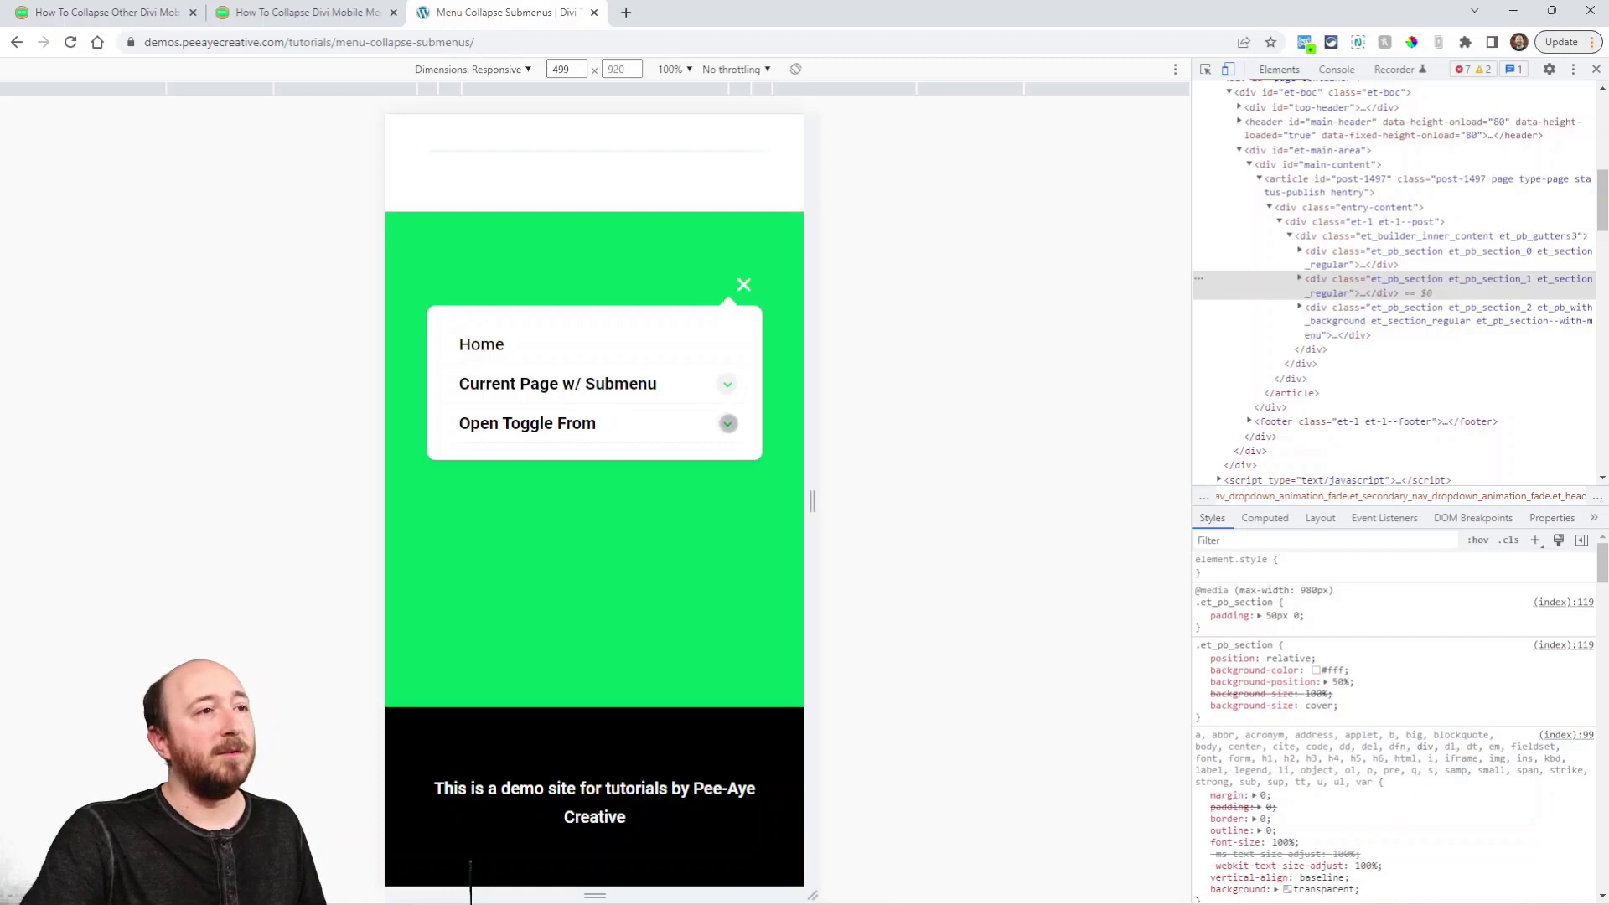
click(725, 423)
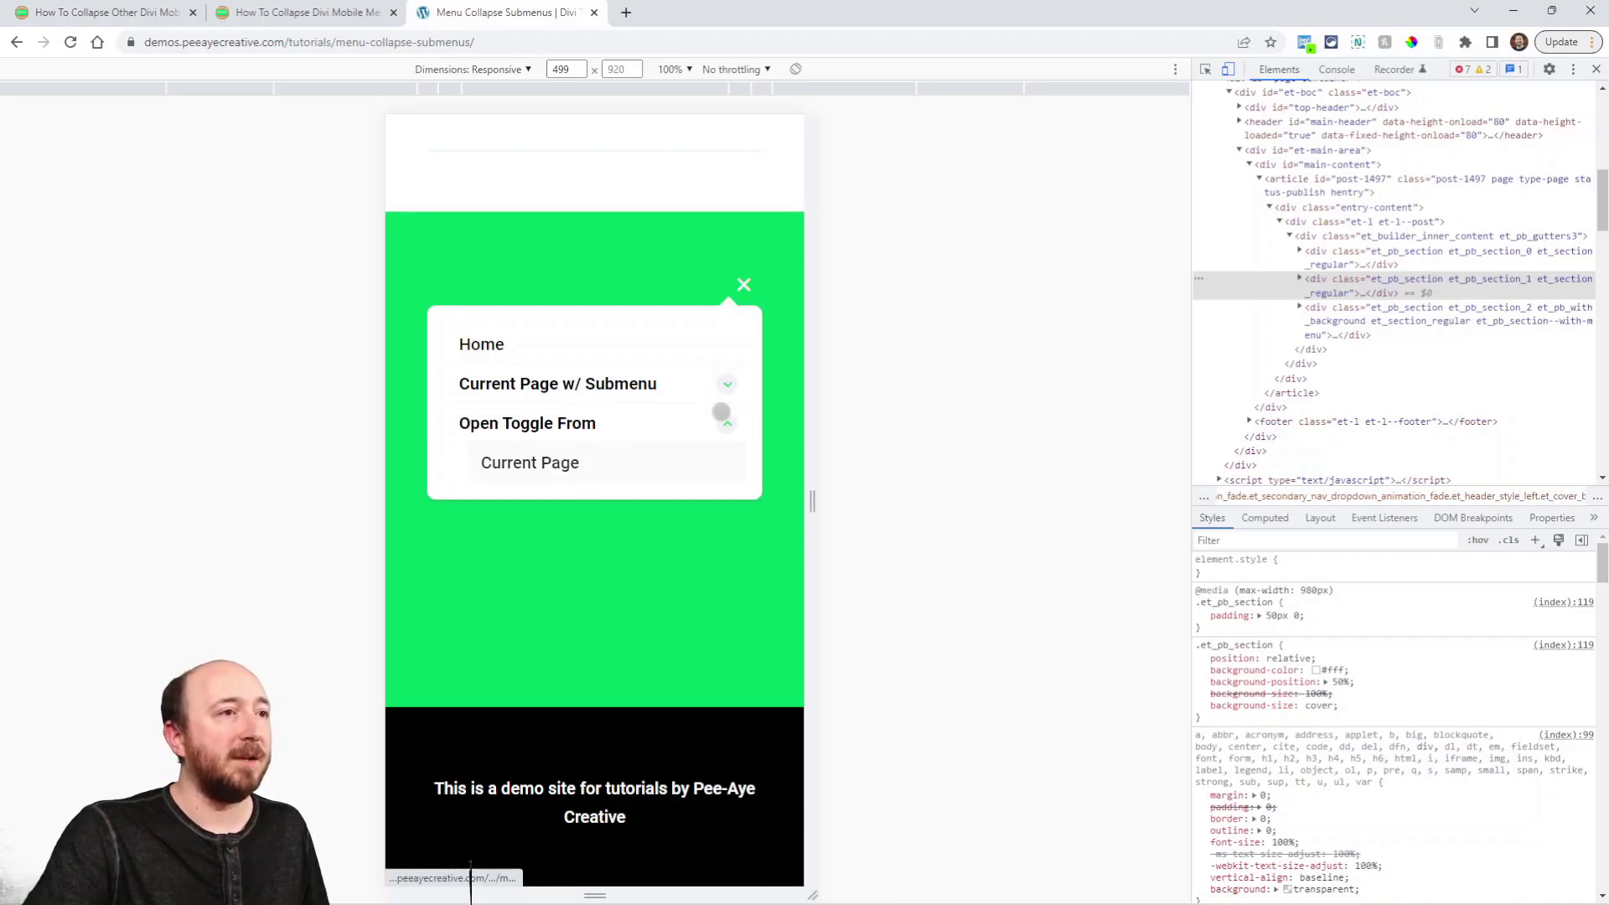
click(727, 384)
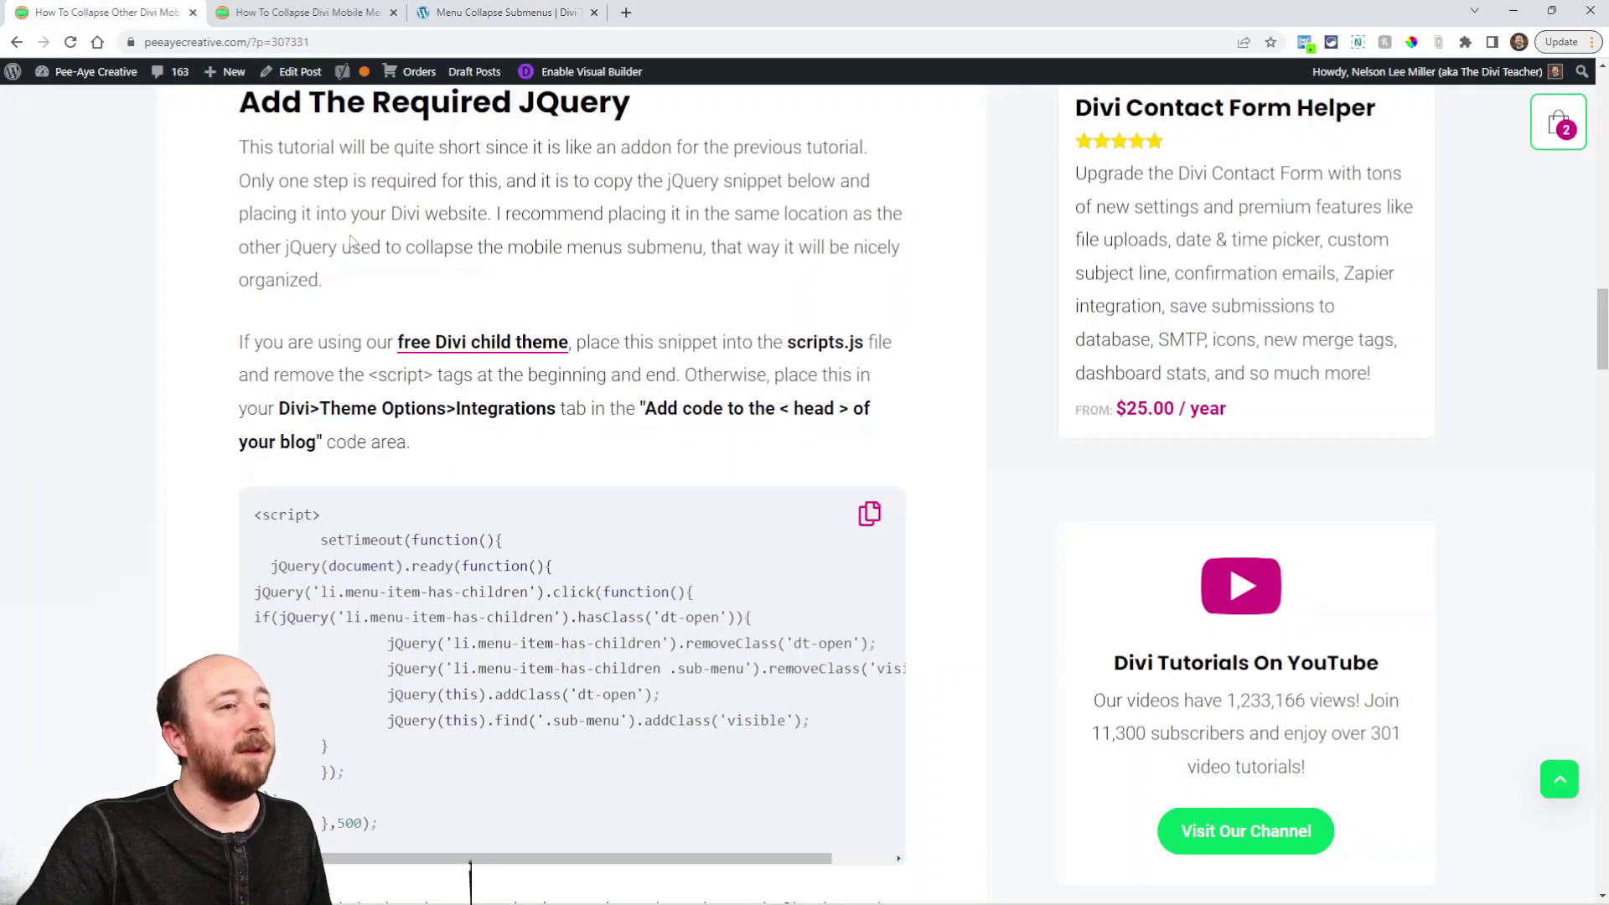
Scroll the article to the Responsive Helper 'Collapse Submenu When Another Is Opened' setting.
scroll(down, 3)
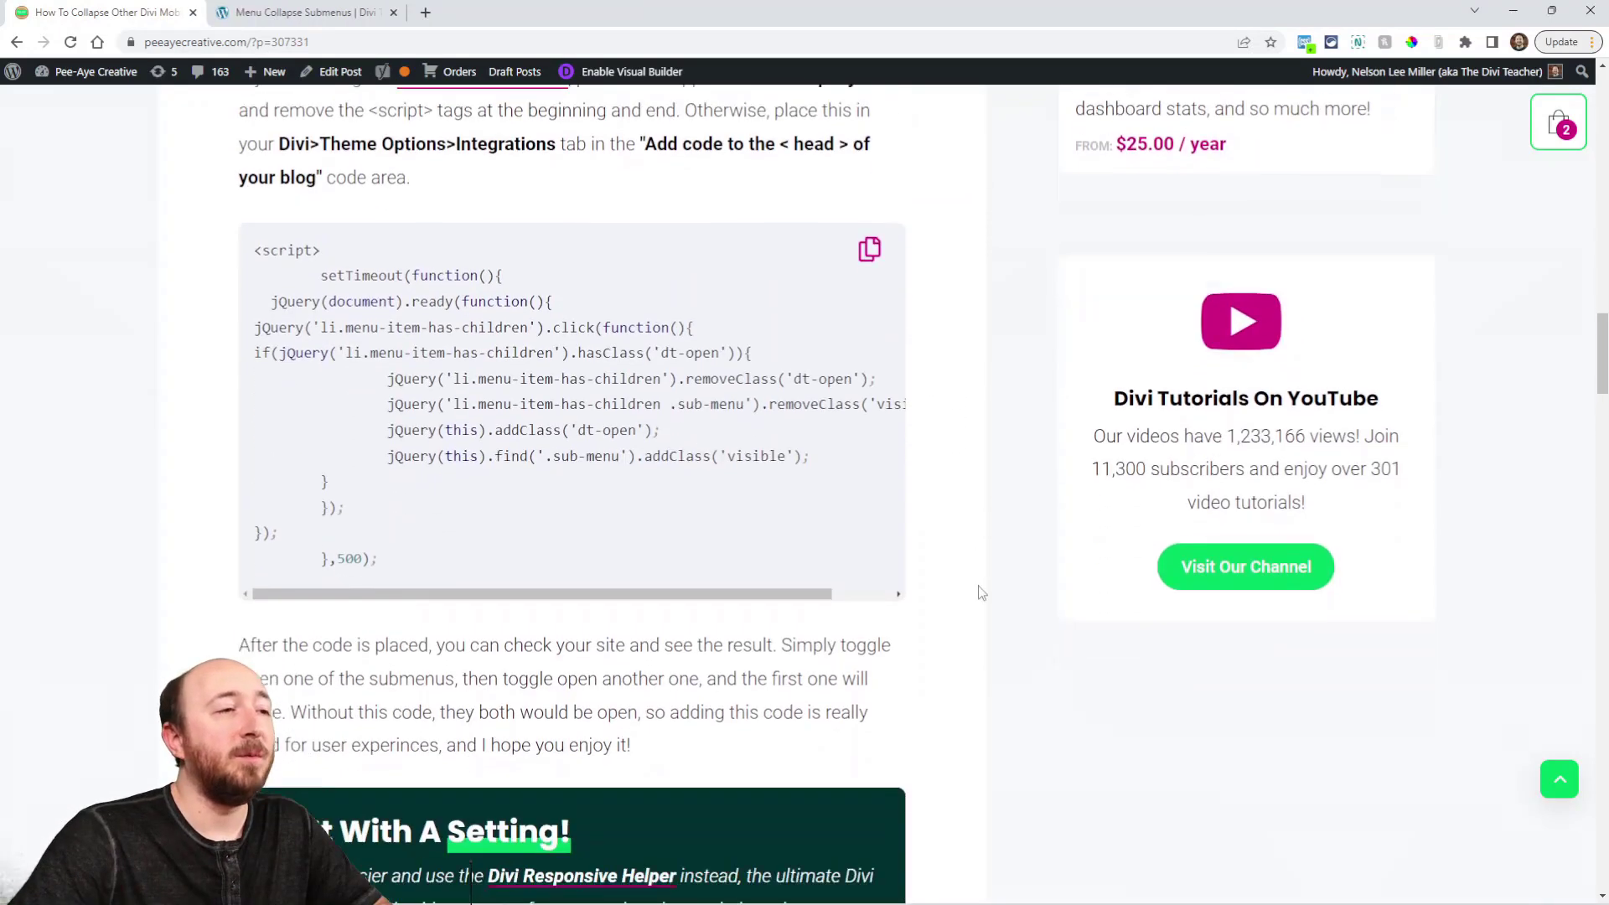
scroll(down, 3)
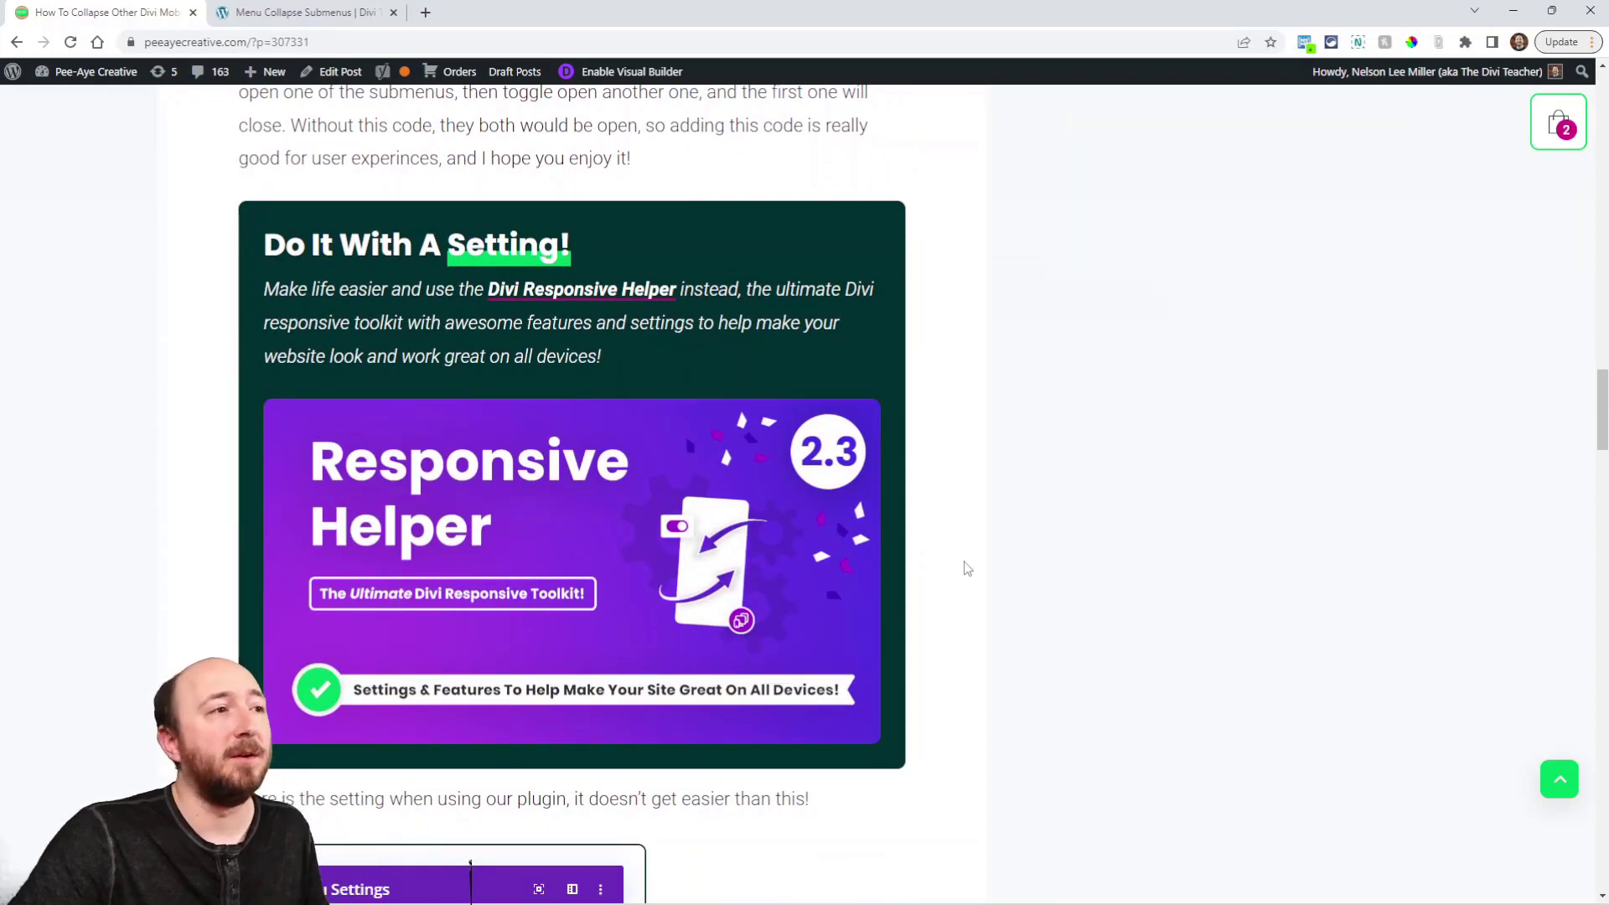
scroll(down, 3)
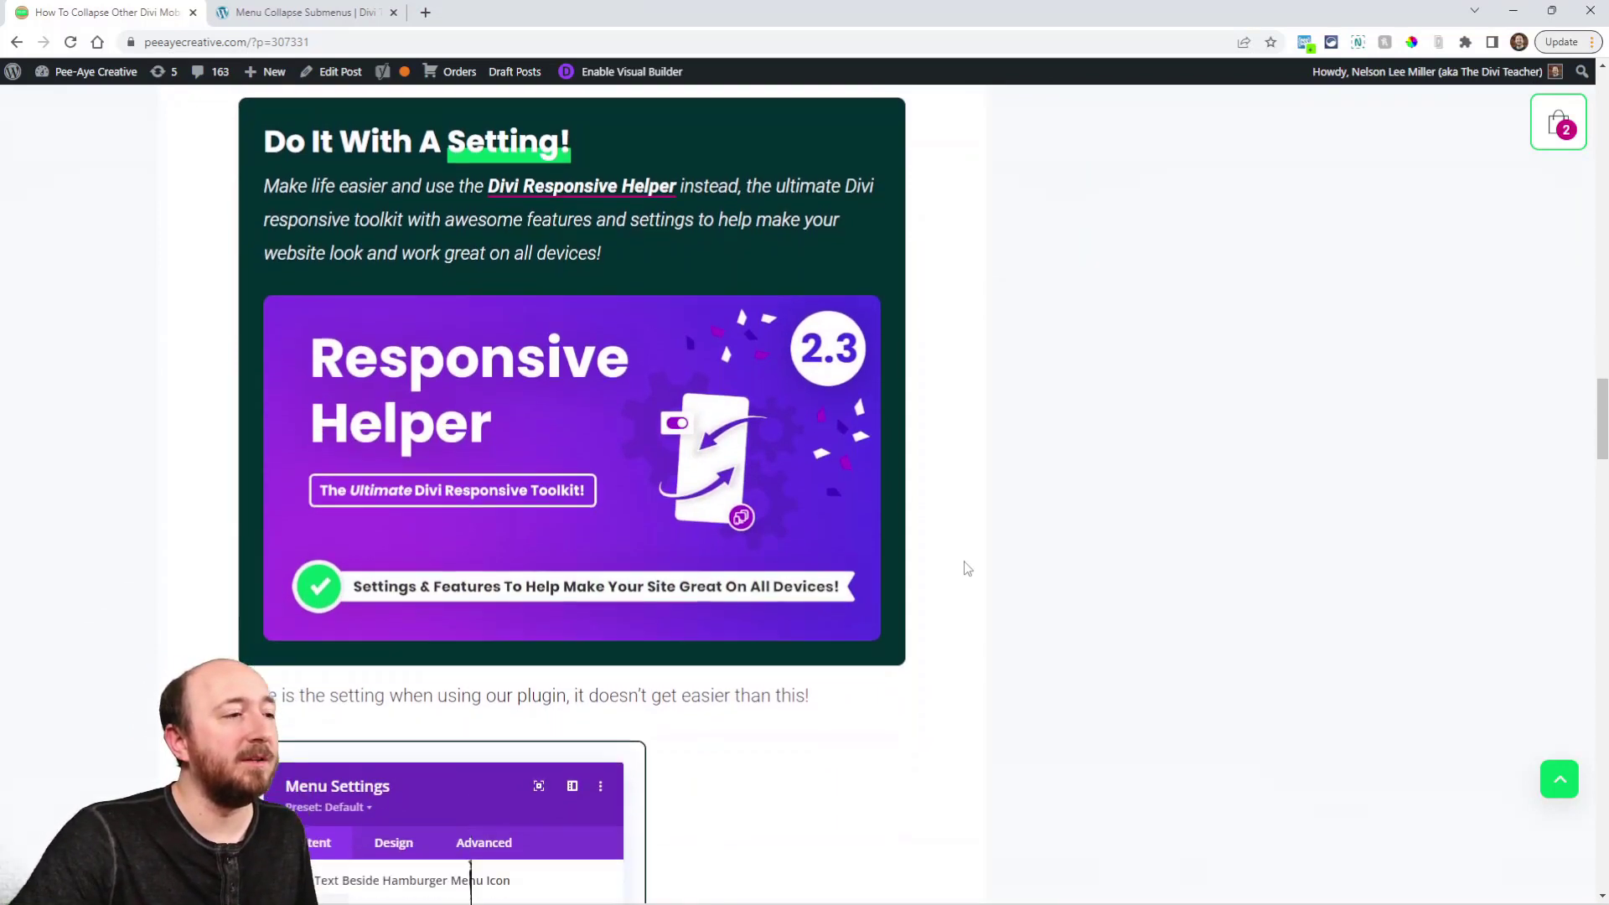
scroll(down, 3)
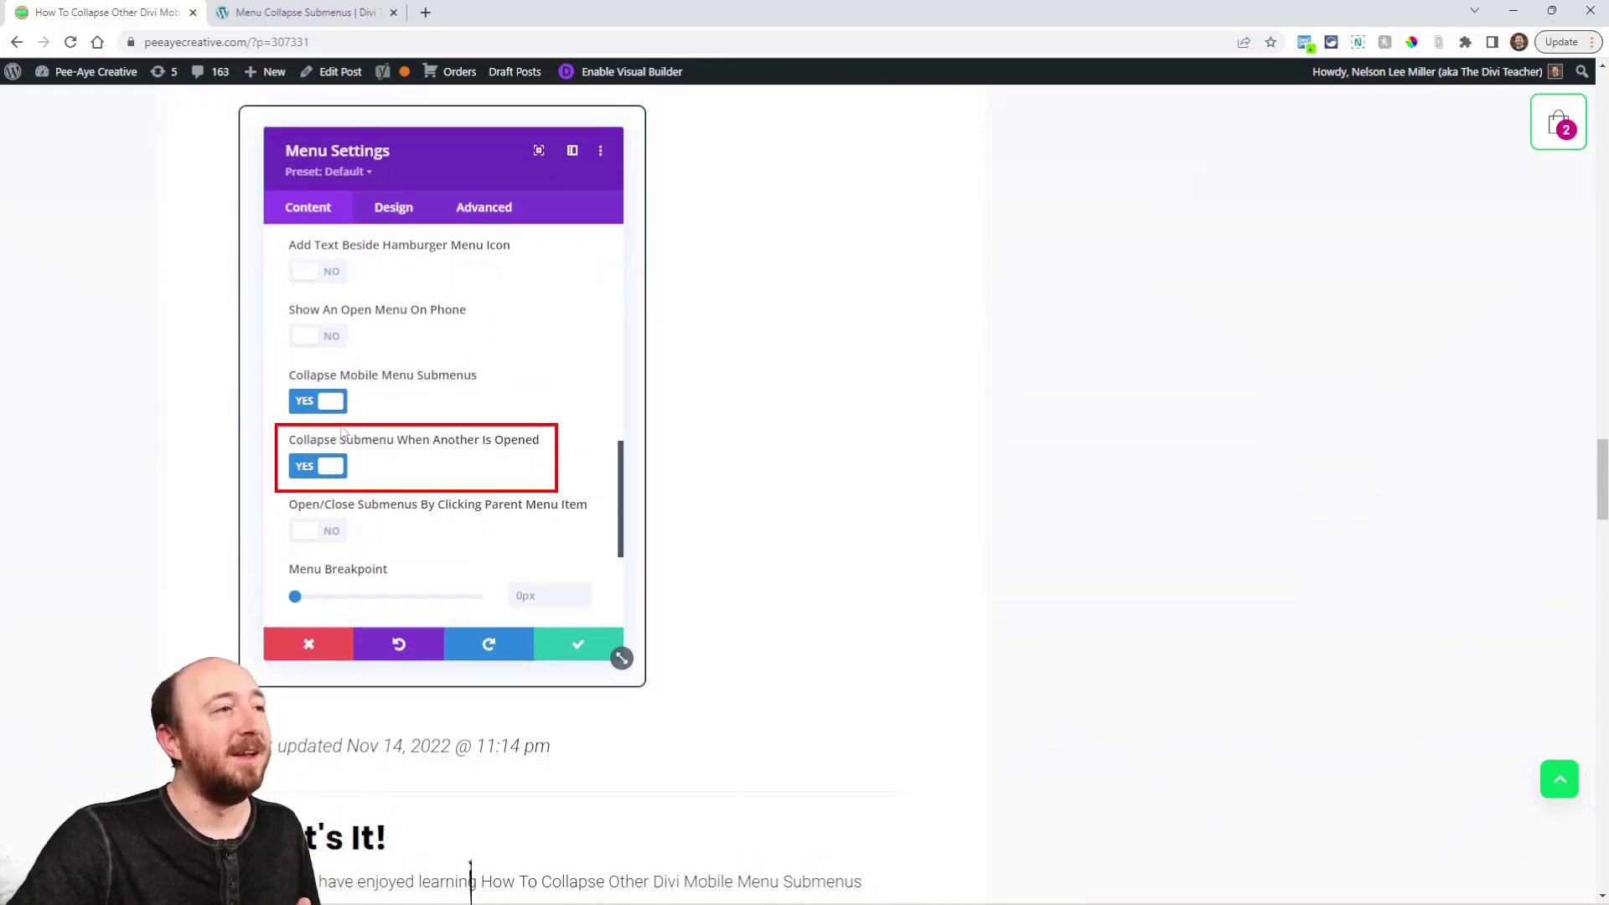
mouse_move(475, 383)
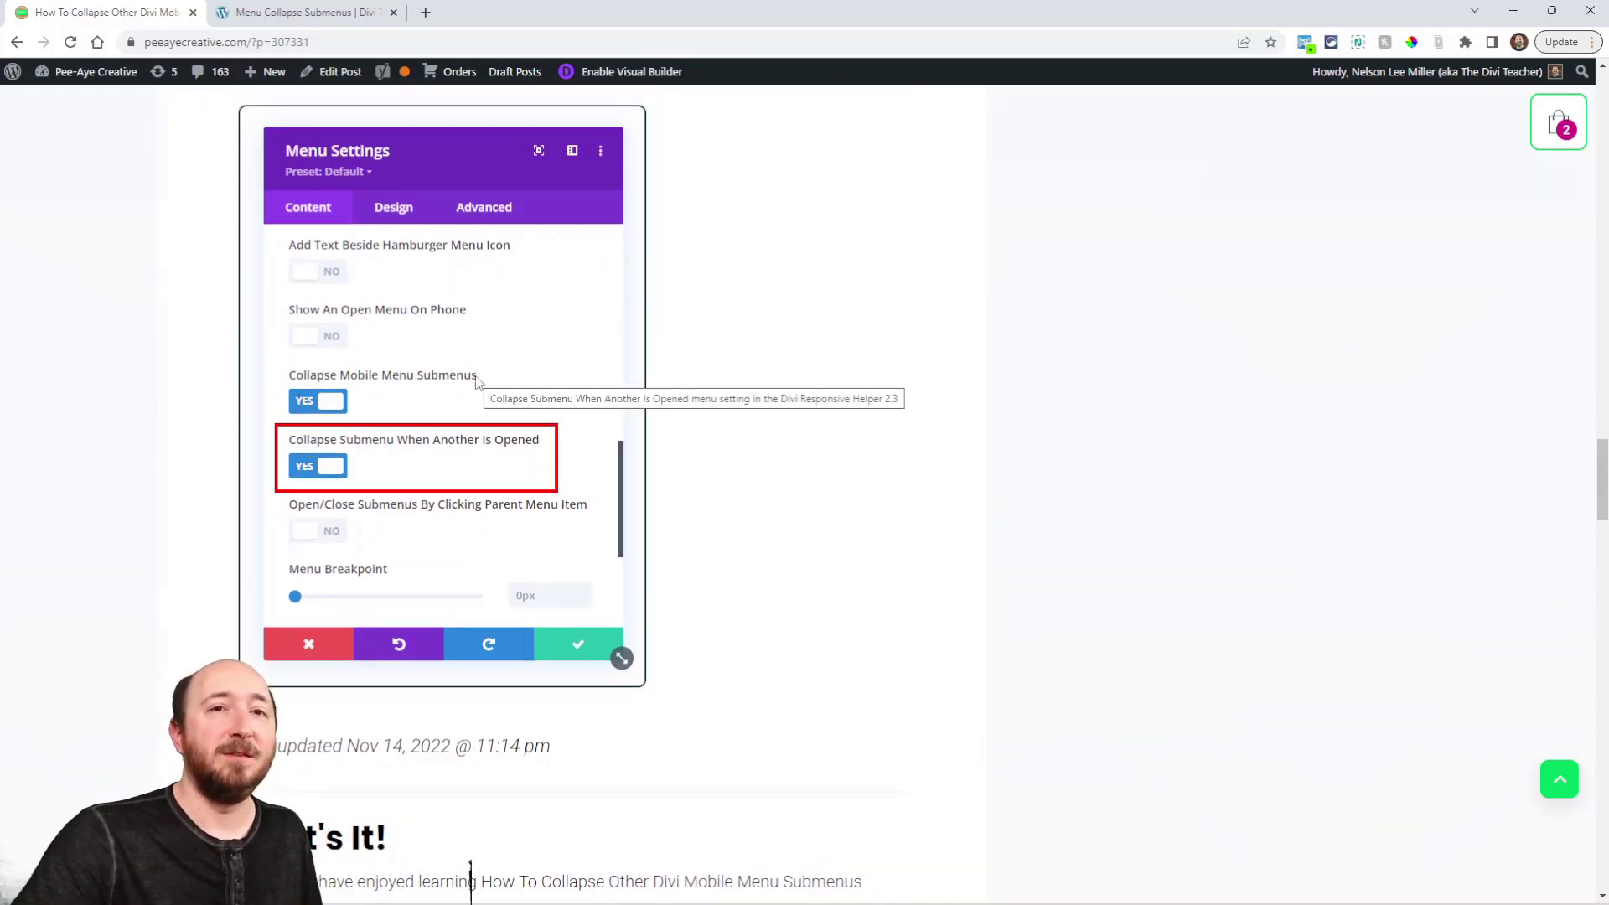
mouse_move(415, 431)
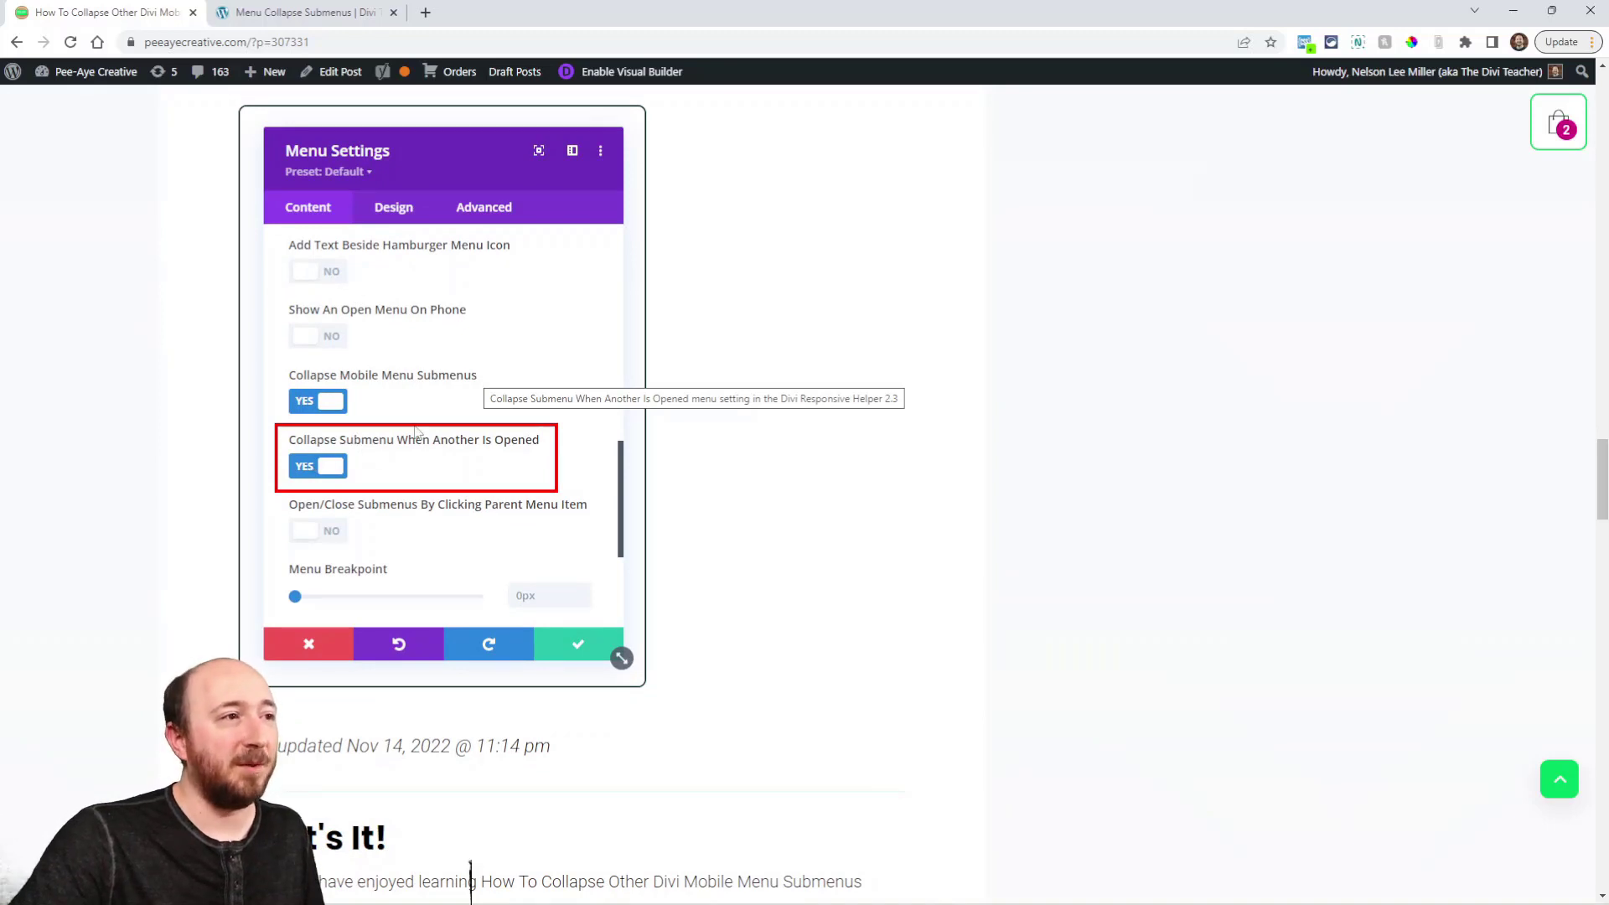
mouse_move(818, 498)
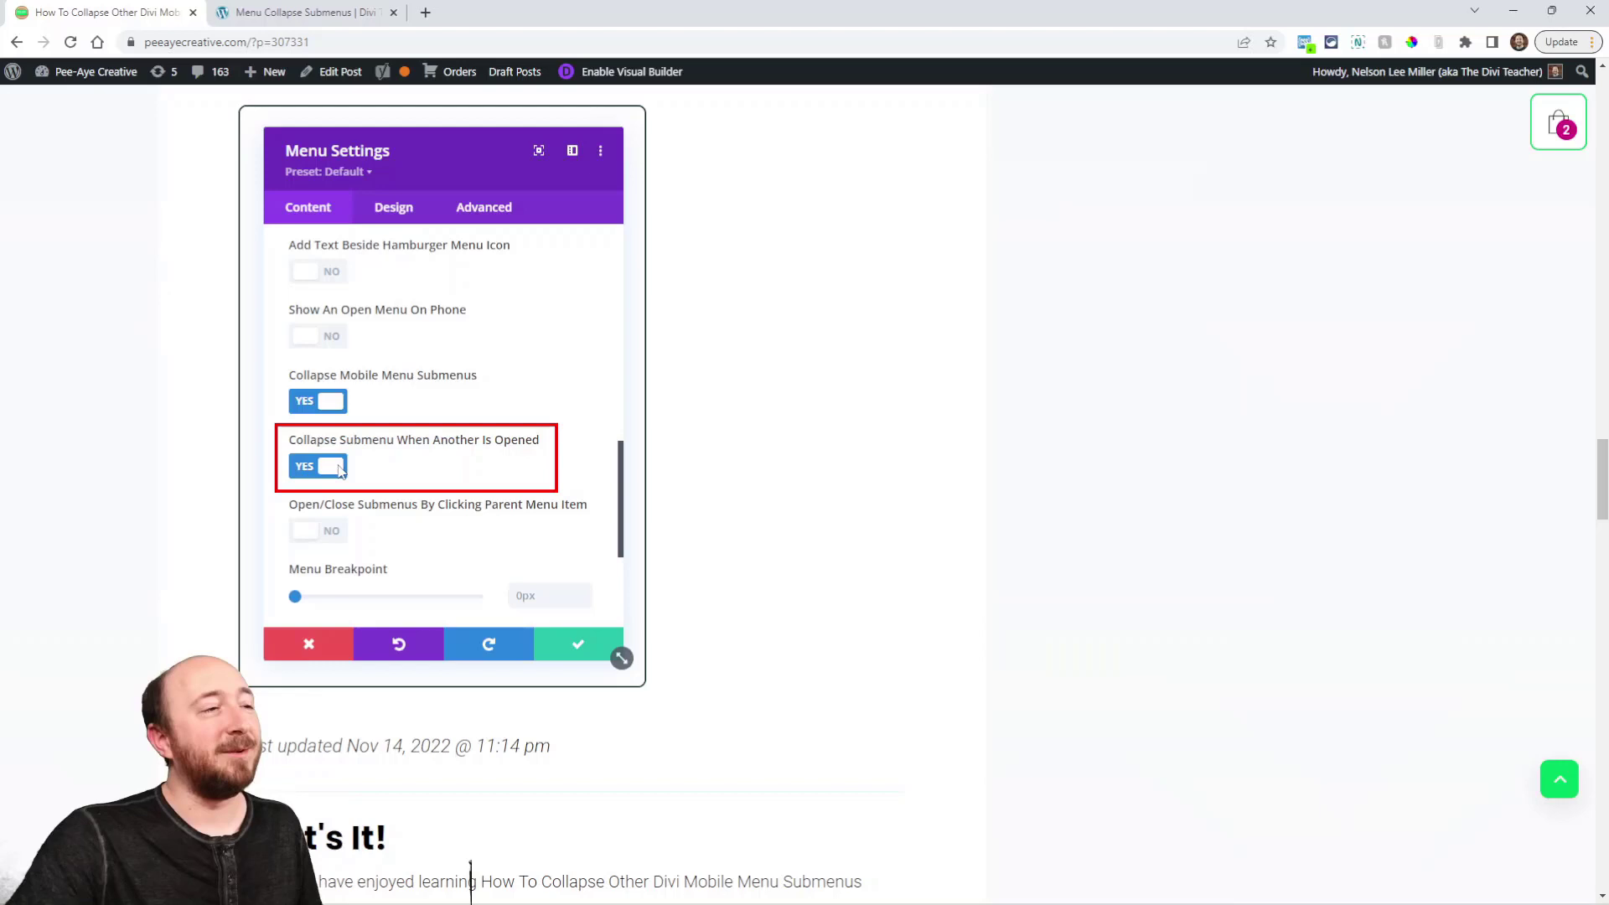
mouse_move(339, 467)
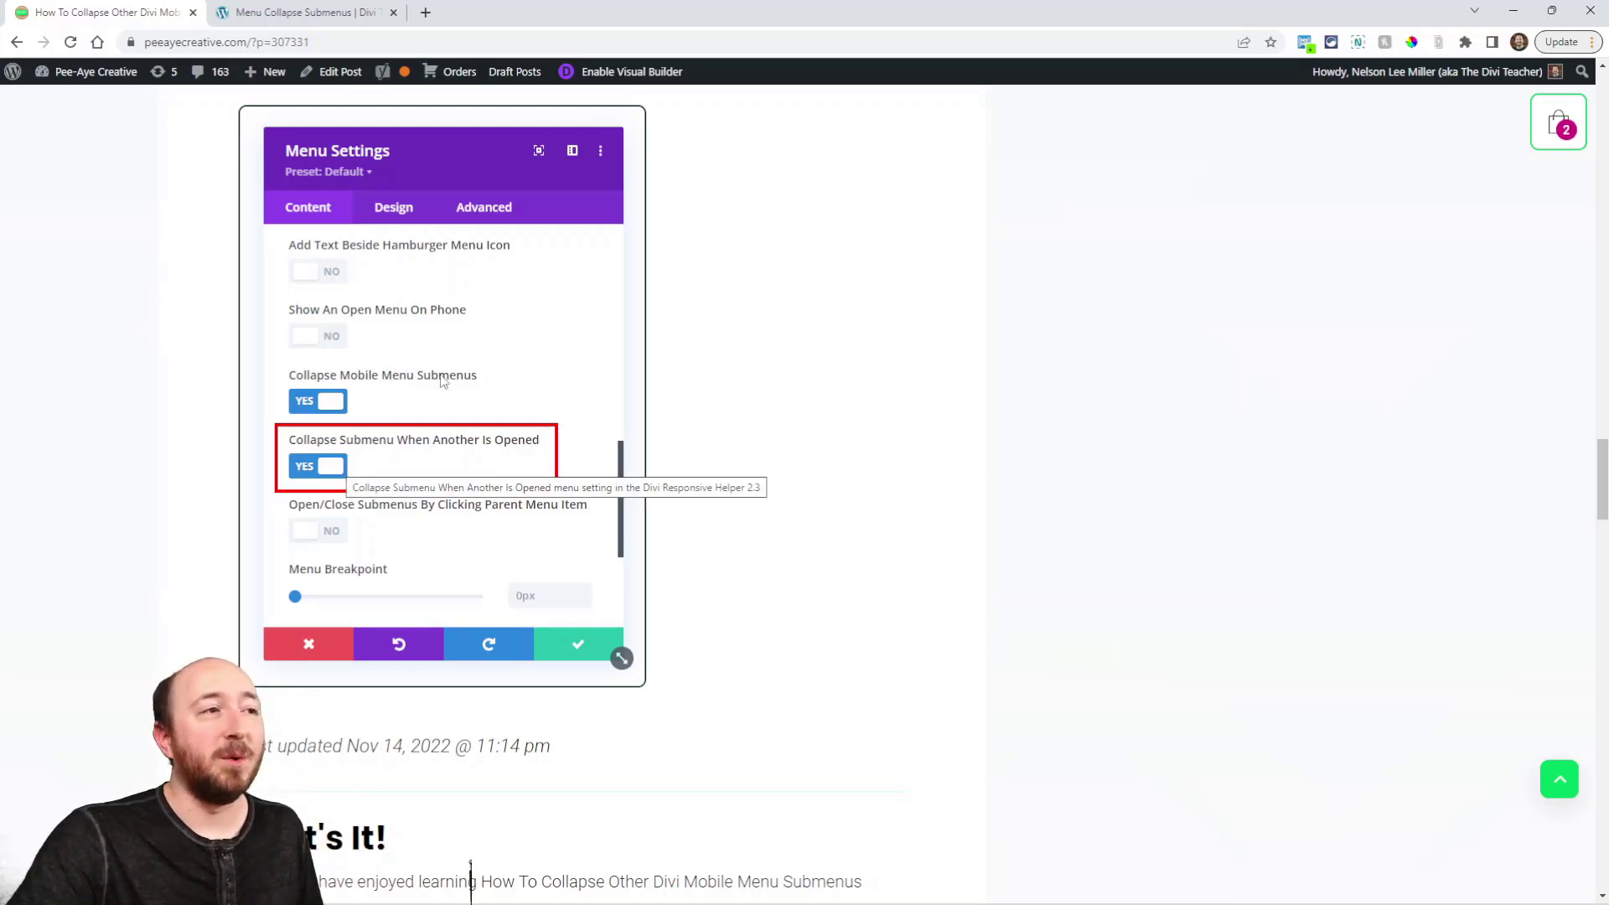
mouse_move(703, 646)
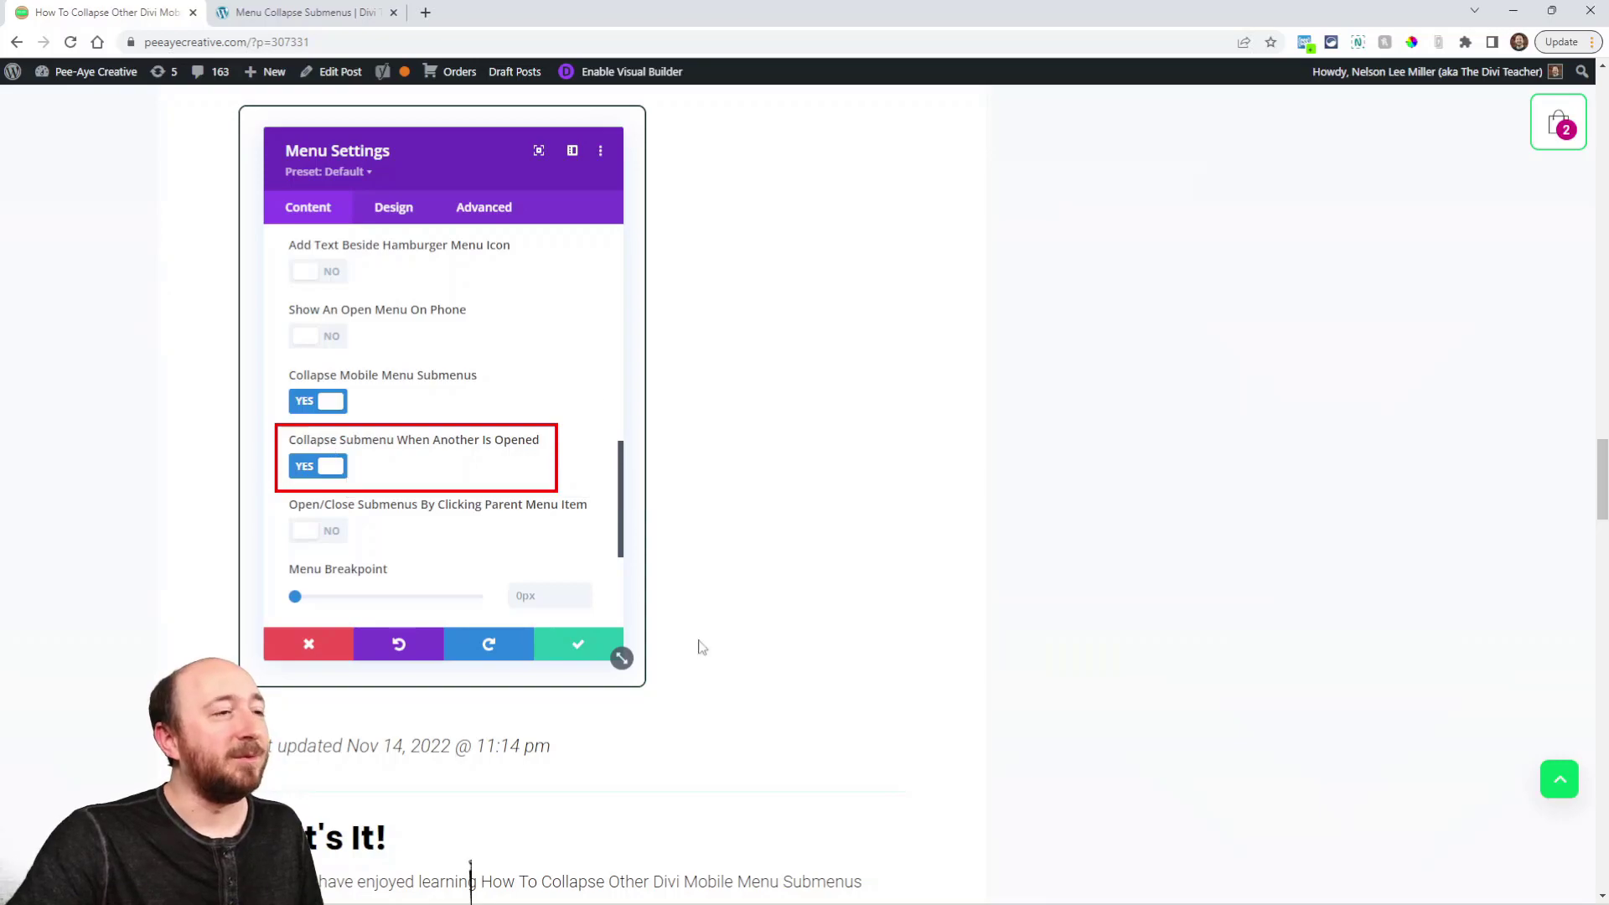